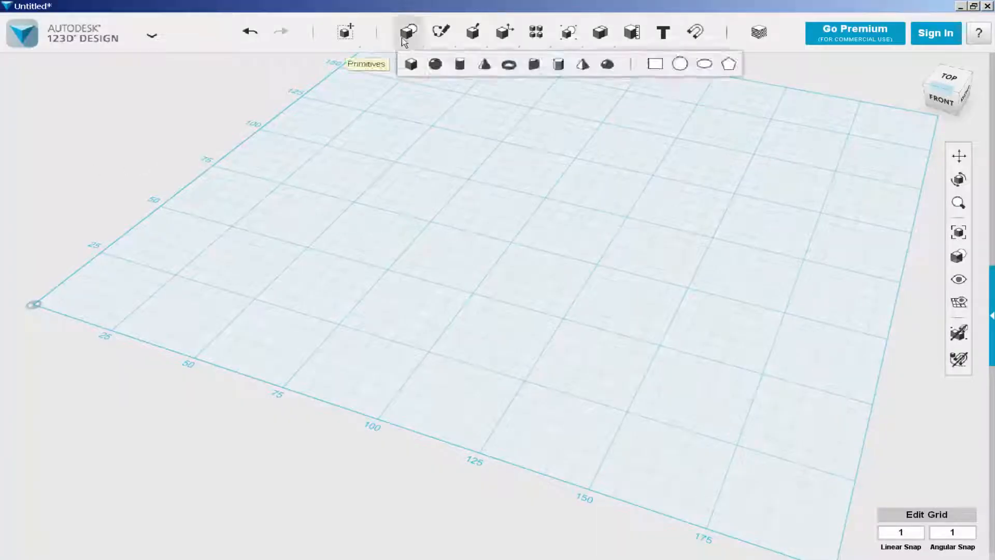
Place a sphere of radius 50 on the grid and start a box primitive
{"action": "left_click", "coordinate": [434, 63]}
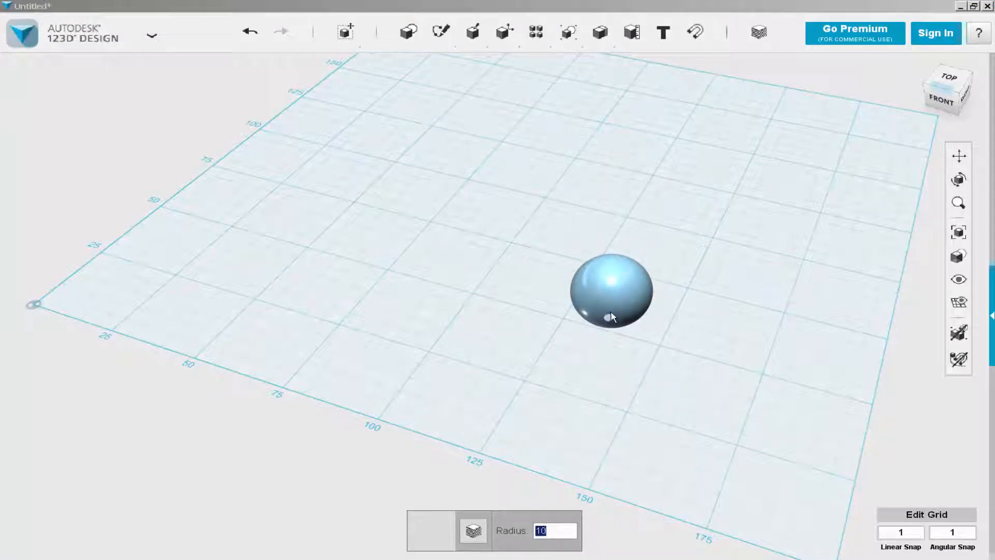
{"action": "type", "text": "50"}
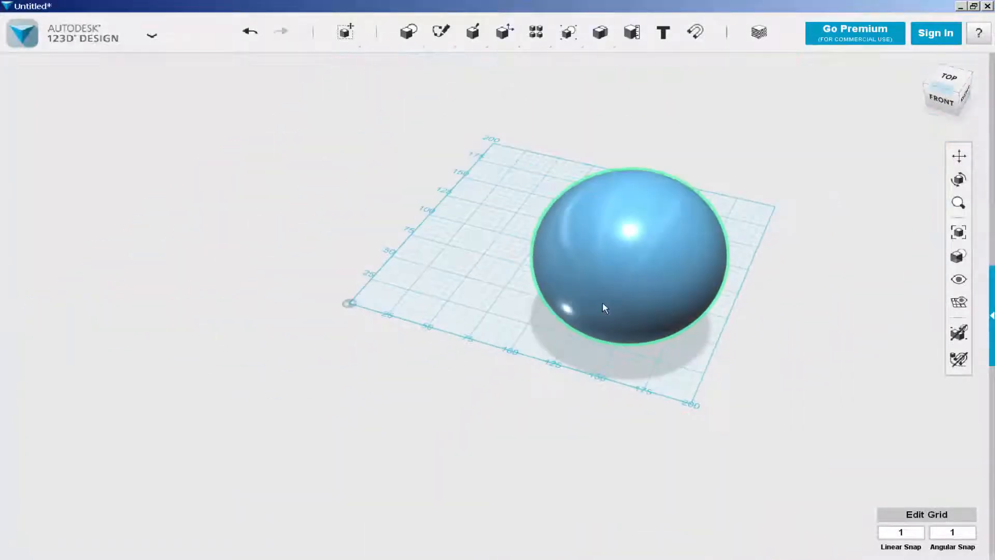
{"action": "left_click", "coordinate": [408, 32]}
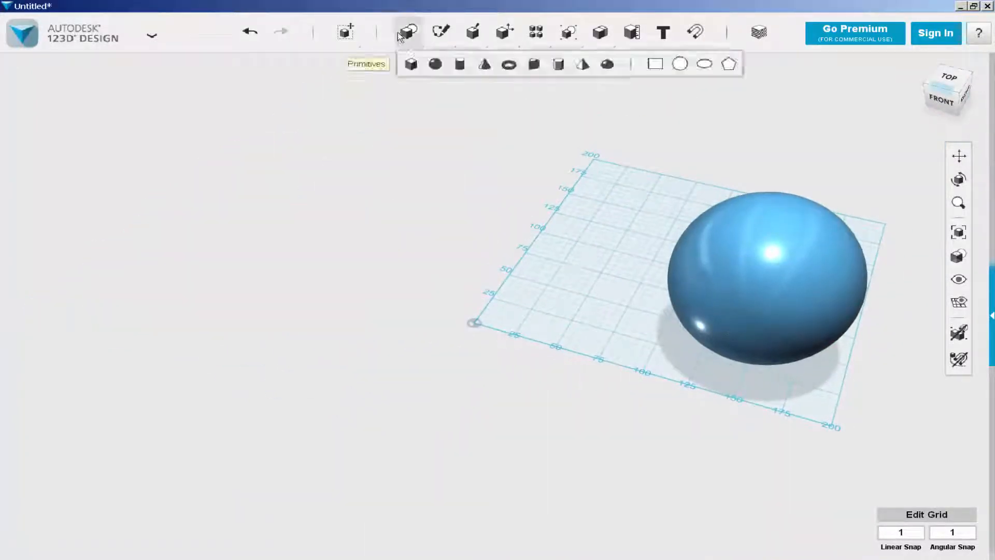
{"action": "left_click", "coordinate": [411, 64]}
{"action": "type", "text": "100"}
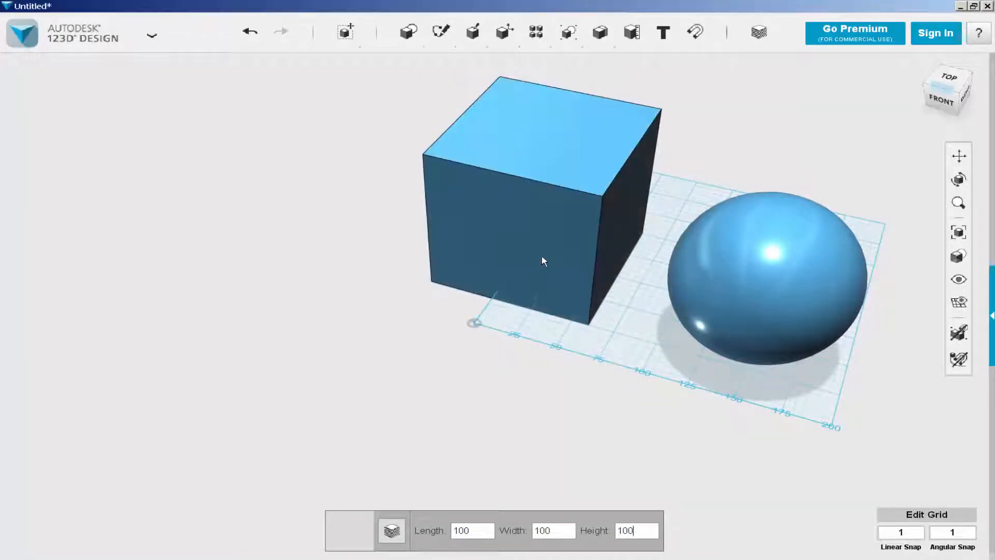
Place the 100-unit cube beside the sphere and switch the view to orthographic projection
{"action": "left_click", "coordinate": [943, 104]}
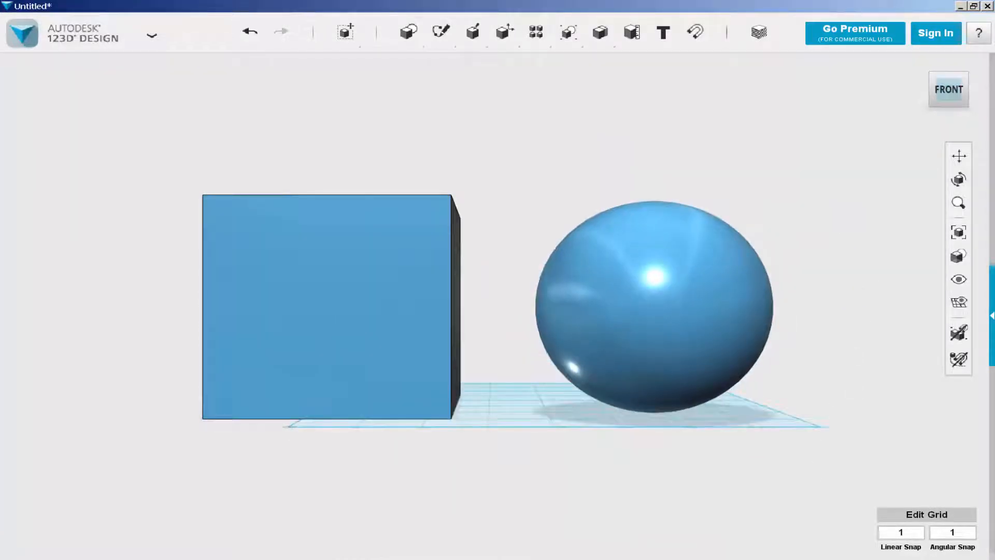
{"action": "left_click", "coordinate": [949, 89]}
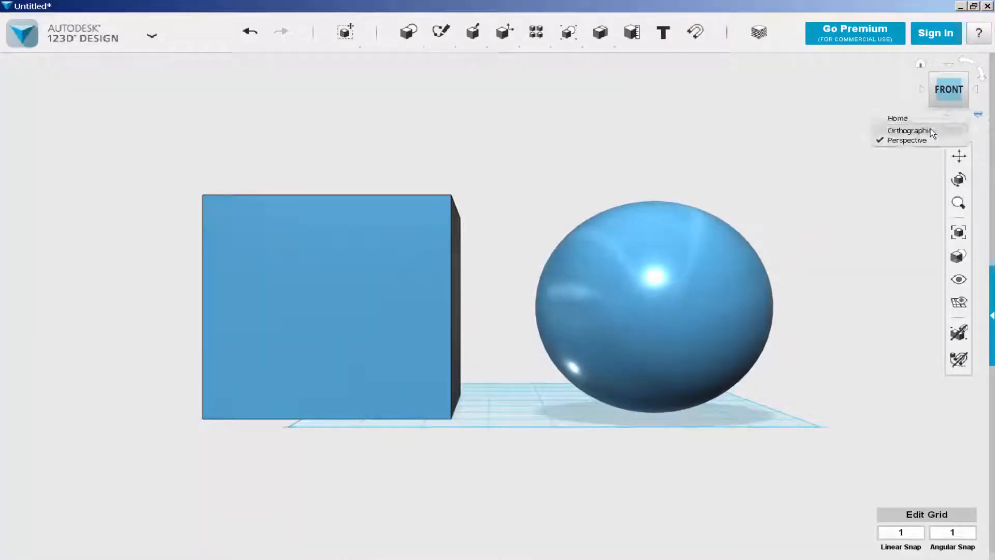
{"action": "left_click", "coordinate": [911, 131]}
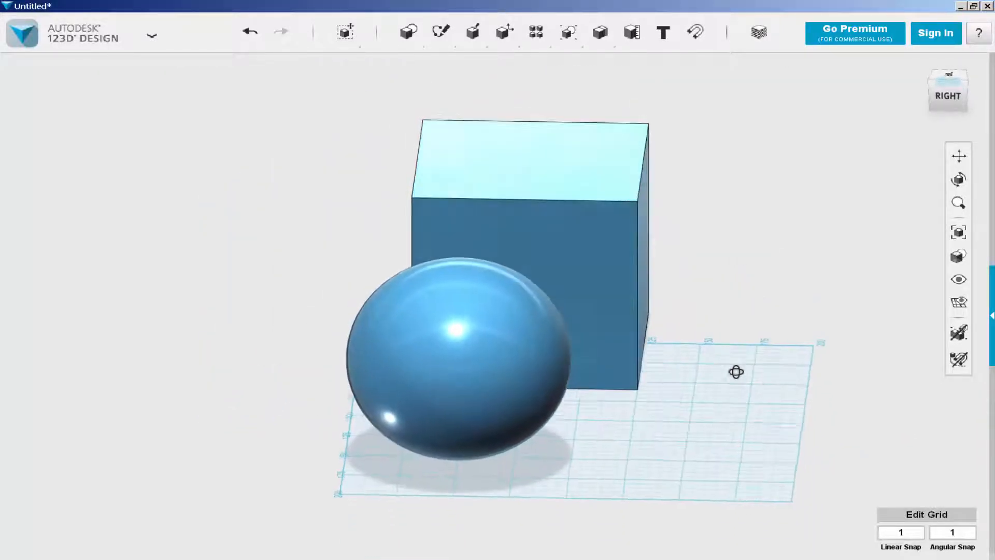
{"action": "left_click_drag", "start_coordinate": [736, 372], "coordinate": [717, 363]}
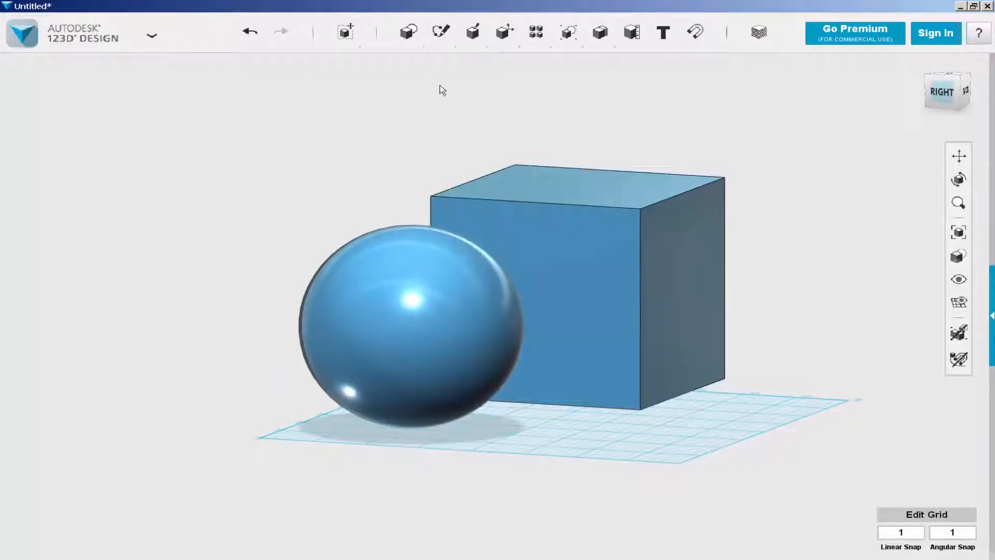
Sketch a slanted polyline from the cube face's top corner to its right edge, then begin Split Solid
{"action": "left_click", "coordinate": [440, 32]}
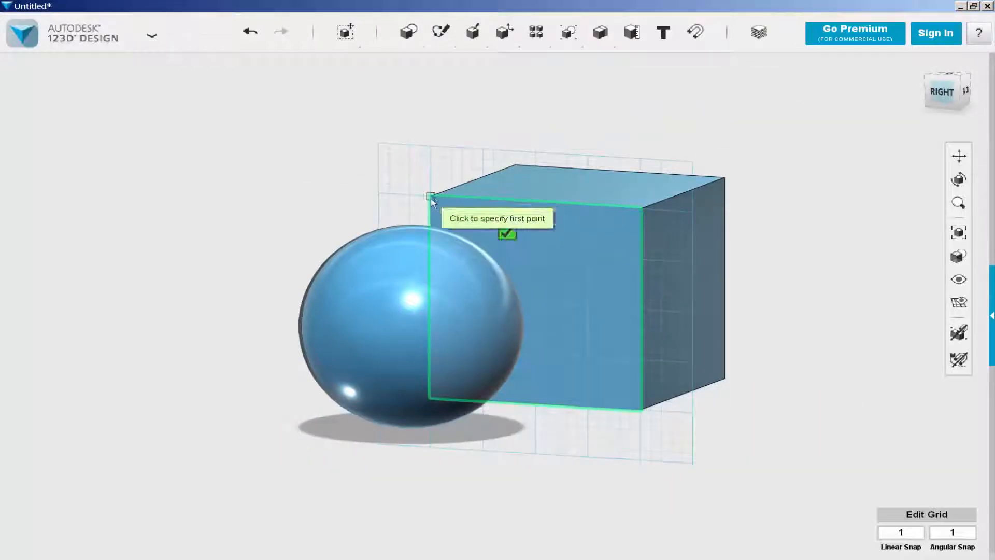
{"action": "left_click", "coordinate": [430, 196]}
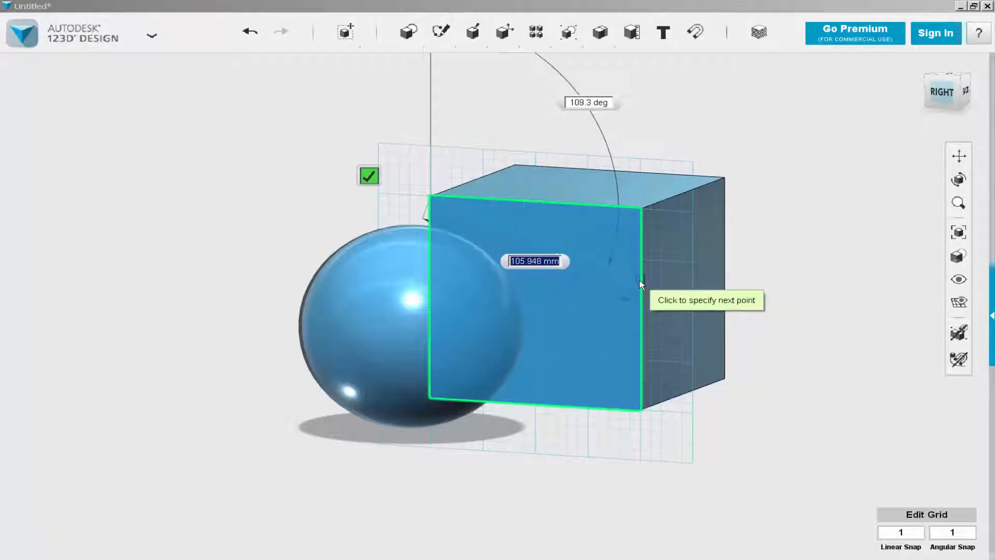
{"action": "left_click", "coordinate": [368, 176]}
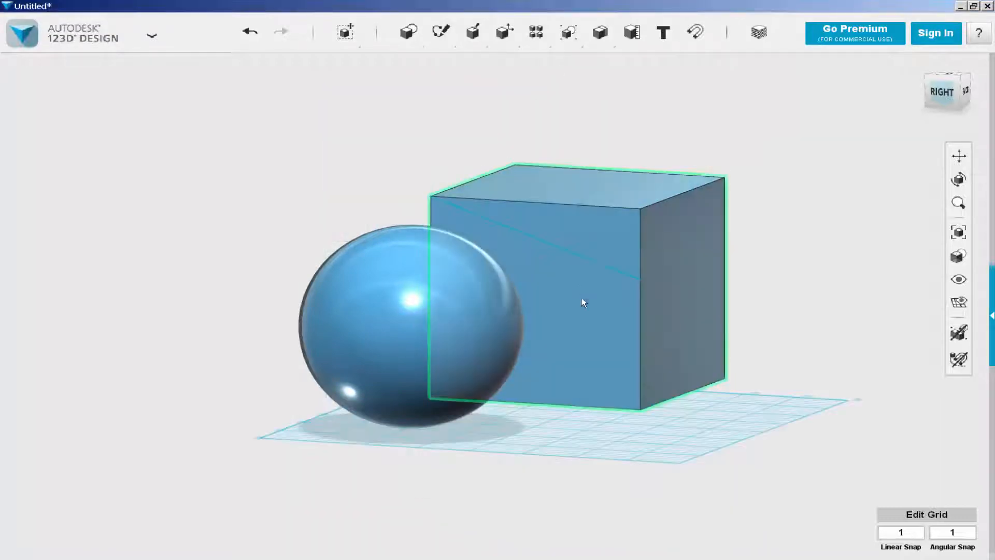
{"action": "left_click", "coordinate": [440, 32]}
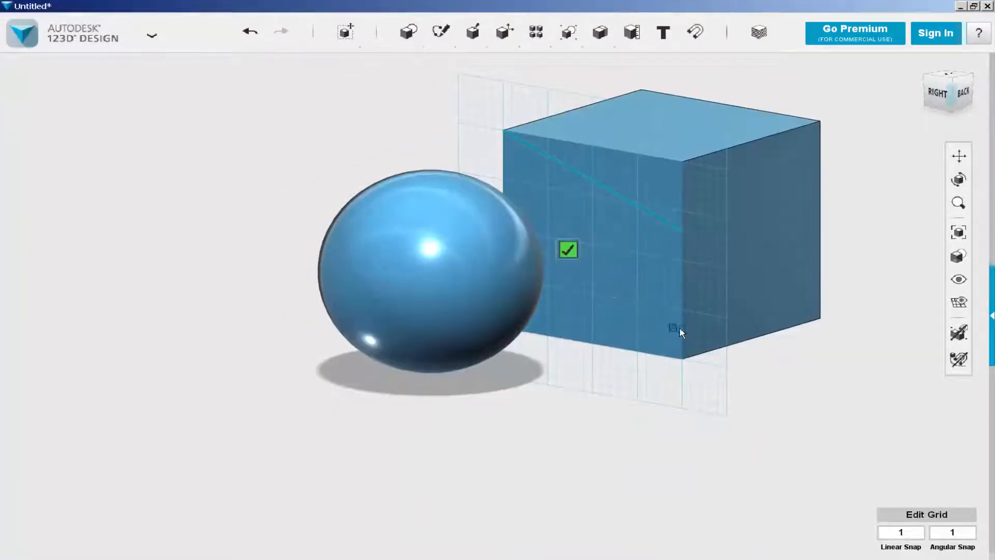
{"action": "left_click_drag", "start_coordinate": [681, 333], "coordinate": [516, 319]}
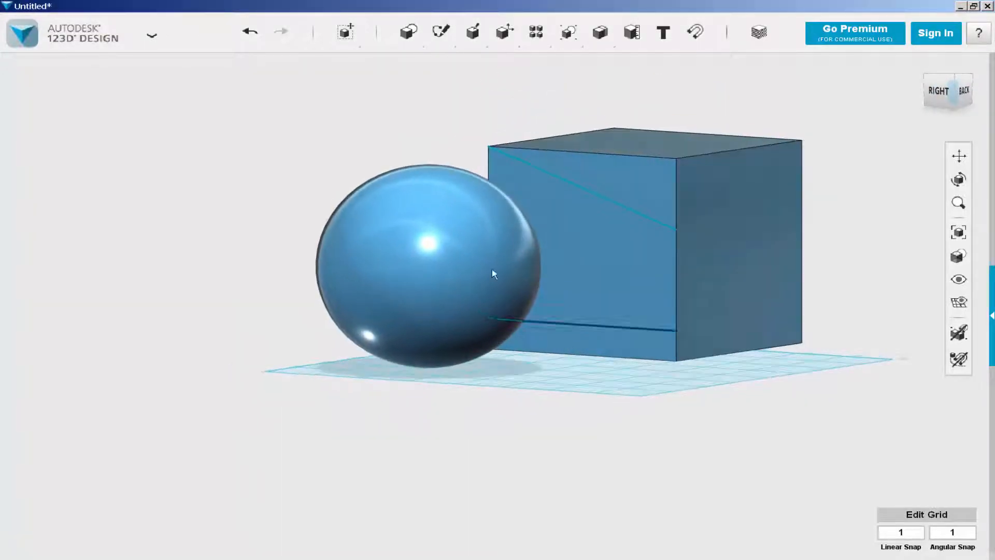
{"action": "left_click", "coordinate": [473, 32]}
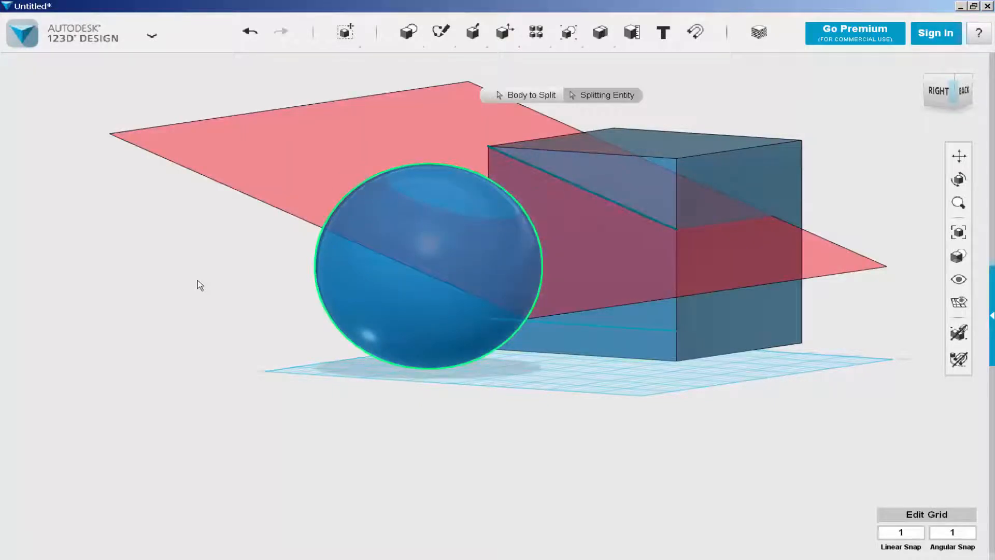
Split the sphere along the slanted cube plane, leaving a flat angled top
{"action": "left_click", "coordinate": [473, 33]}
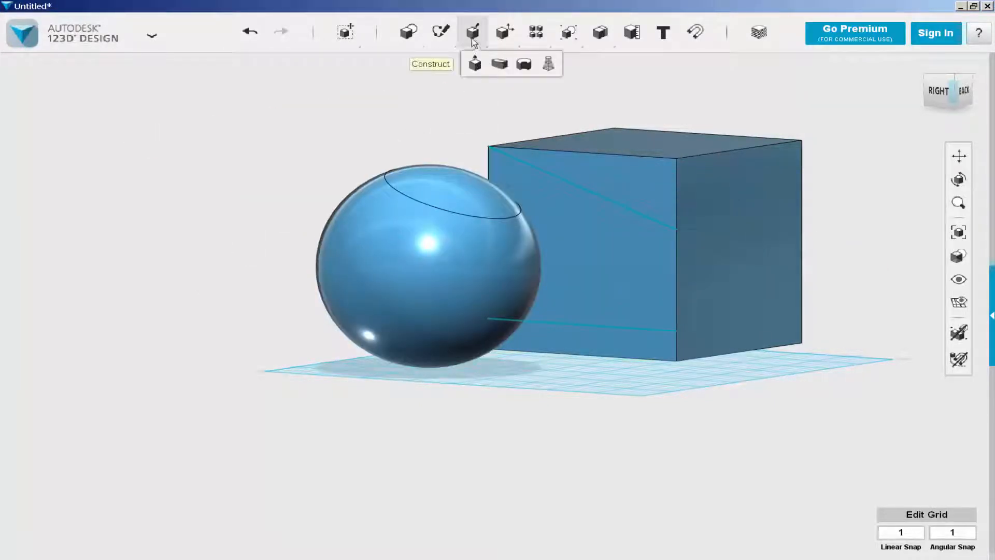
{"action": "mouse_move", "coordinate": [504, 32]}
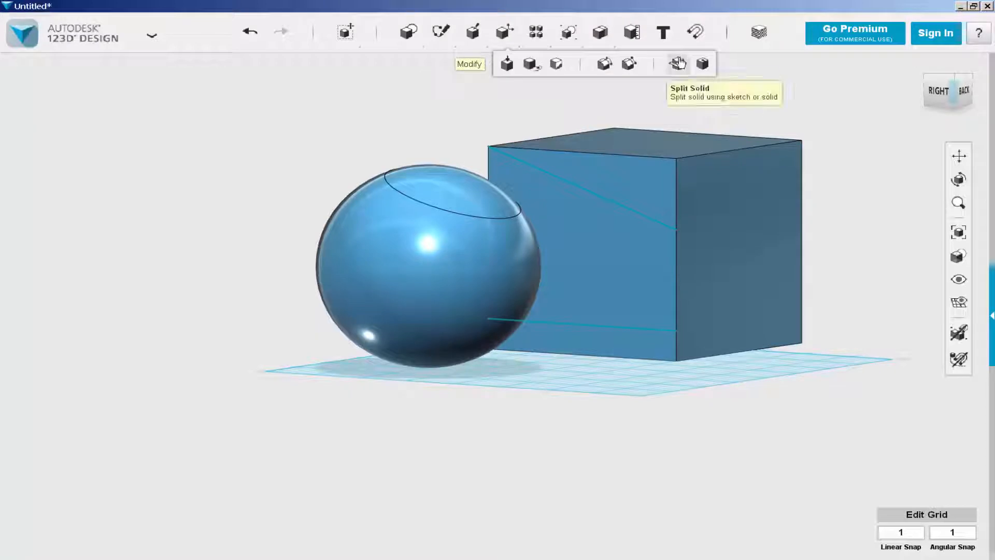
{"action": "left_click", "coordinate": [677, 64]}
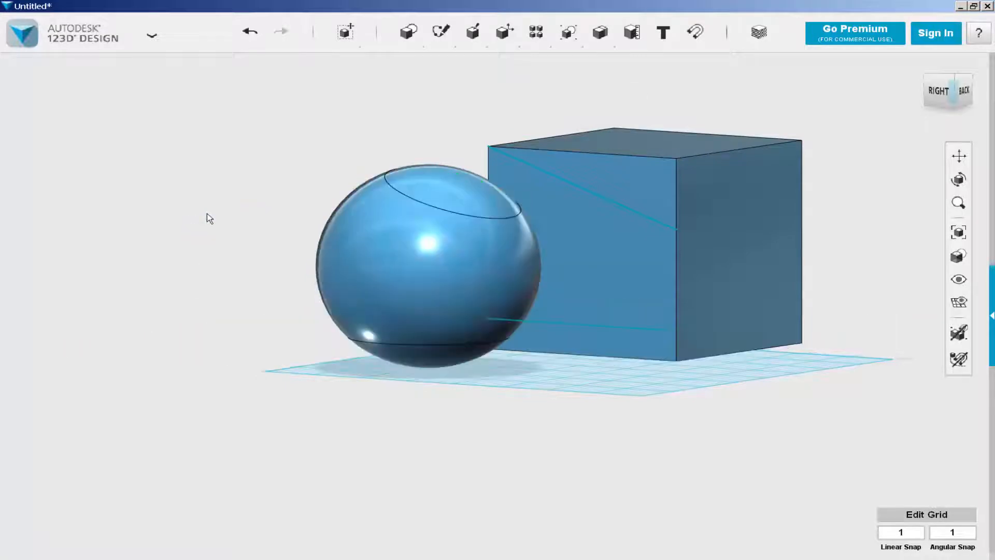
{"action": "left_click_drag", "start_coordinate": [209, 218], "coordinate": [214, 248]}
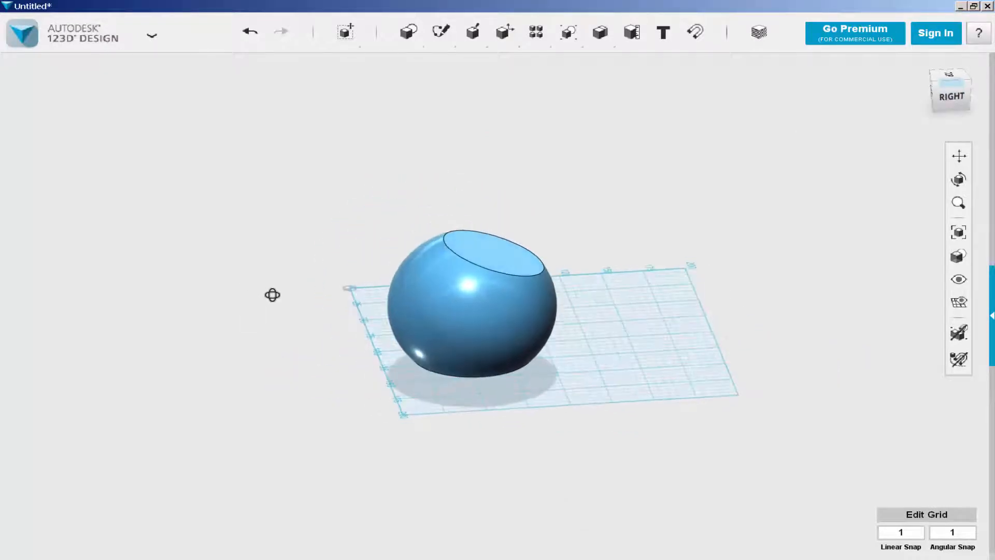
Scale the cut sphere non-uniformly about 1.25 times along X into an oval
{"action": "left_click", "coordinate": [457, 299]}
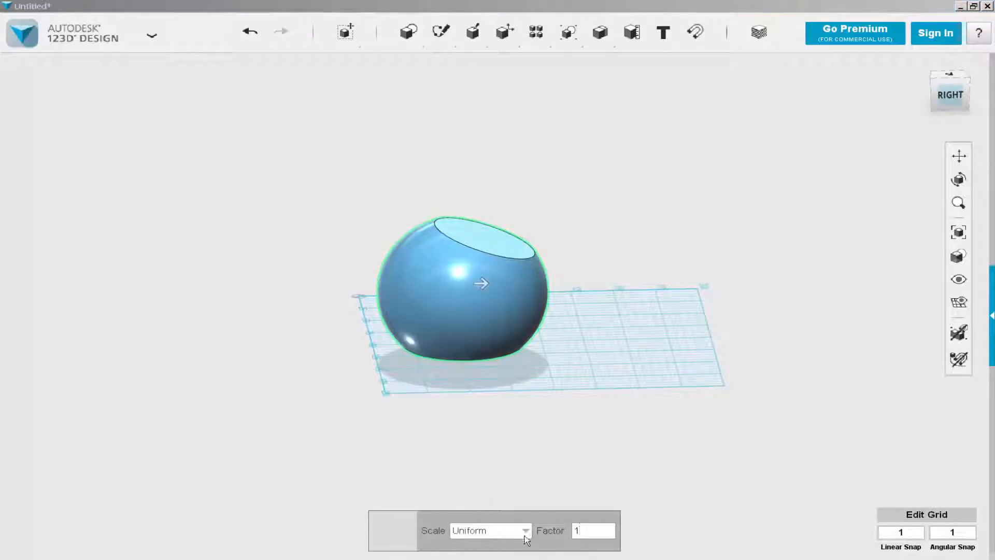
{"action": "left_click", "coordinate": [489, 531]}
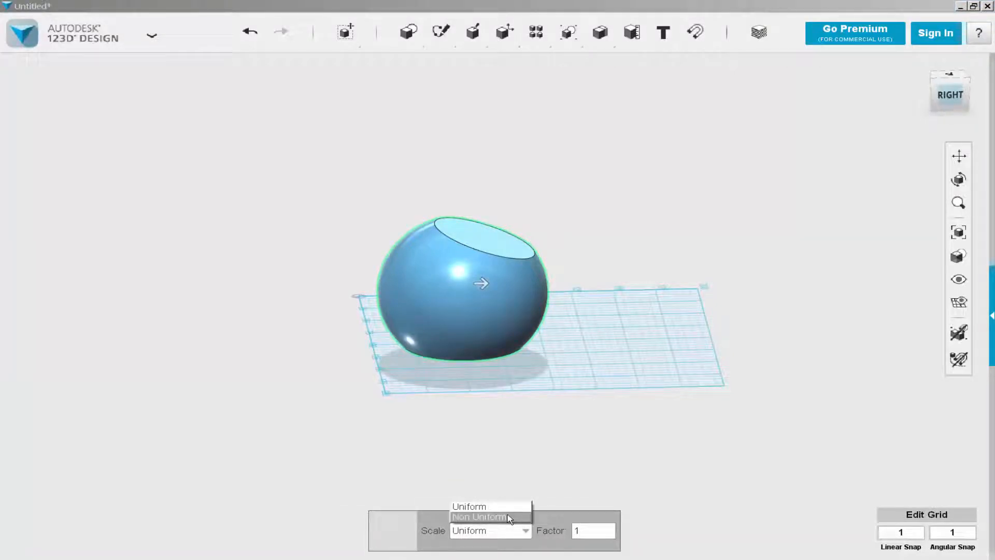
{"action": "left_click", "coordinate": [479, 516]}
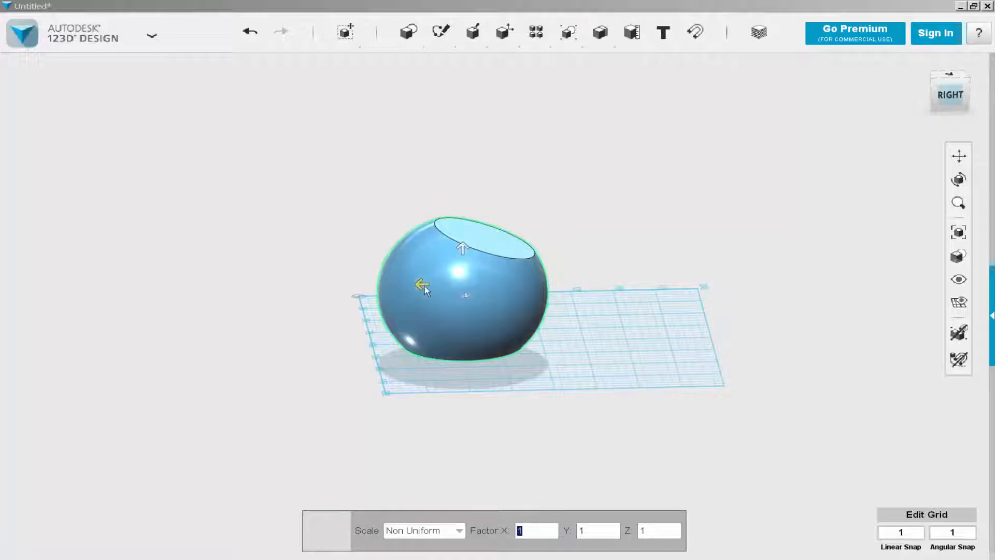
{"action": "left_click_drag", "start_coordinate": [422, 285], "coordinate": [409, 284]}
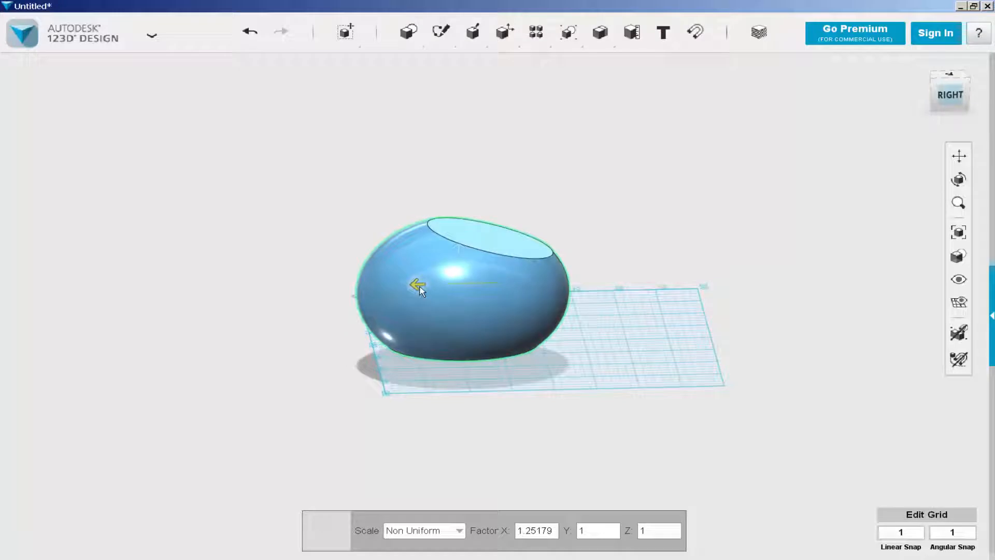
{"action": "mouse_move", "coordinate": [325, 239]}
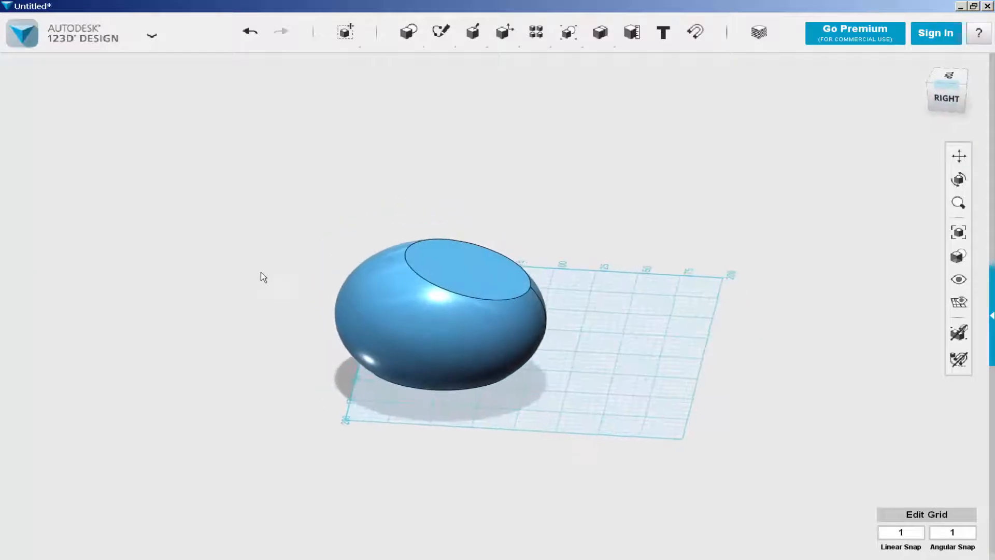
{"action": "left_click", "coordinate": [409, 33]}
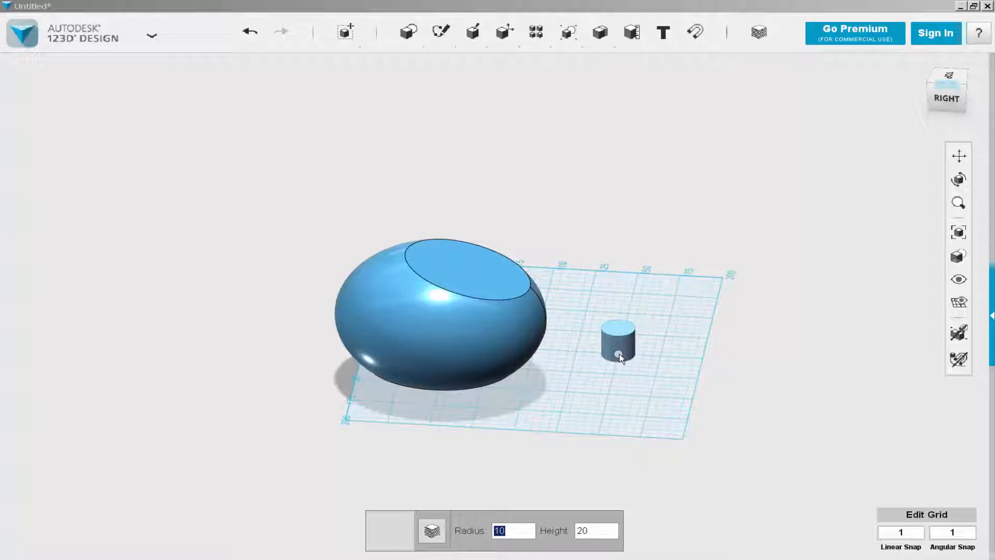
Place a cylinder of radius 20 and height 100 beside the oval
{"action": "type", "text": "20"}
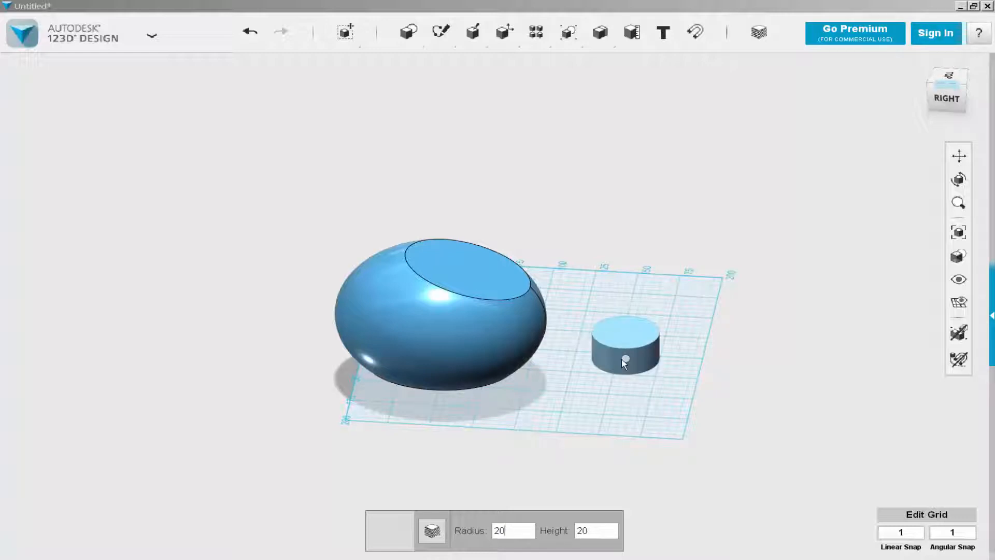
{"action": "left_click", "coordinate": [595, 531]}
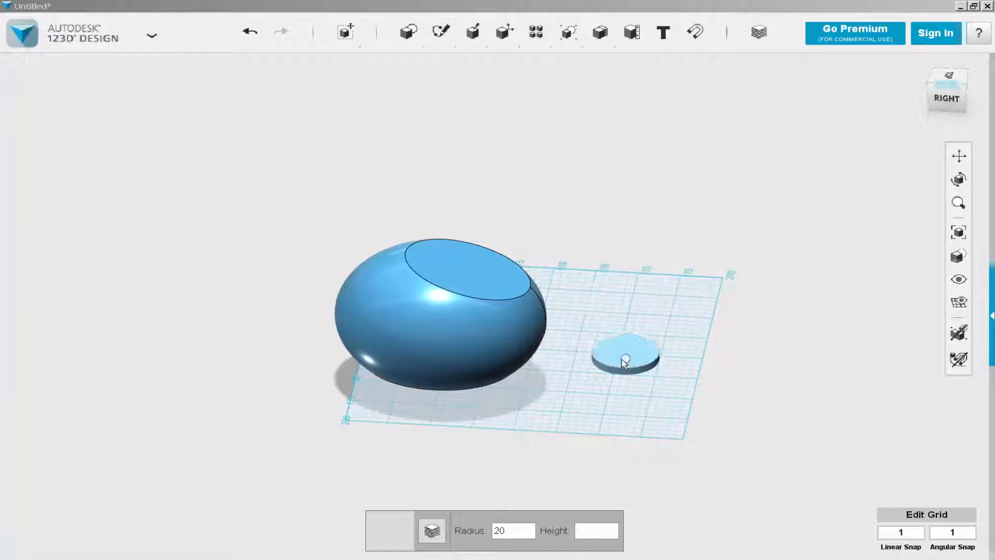
{"action": "type", "text": "100"}
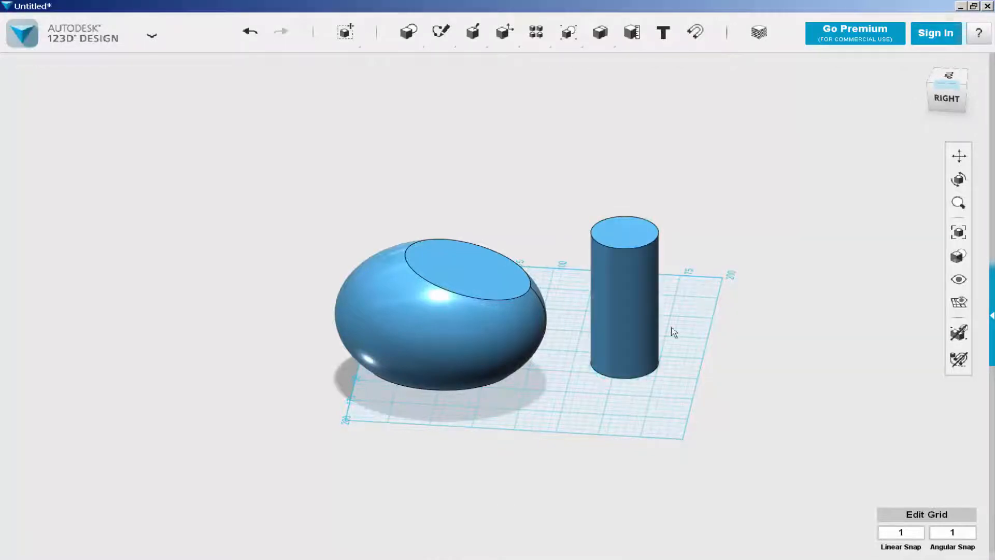
{"action": "left_click", "coordinate": [624, 298]}
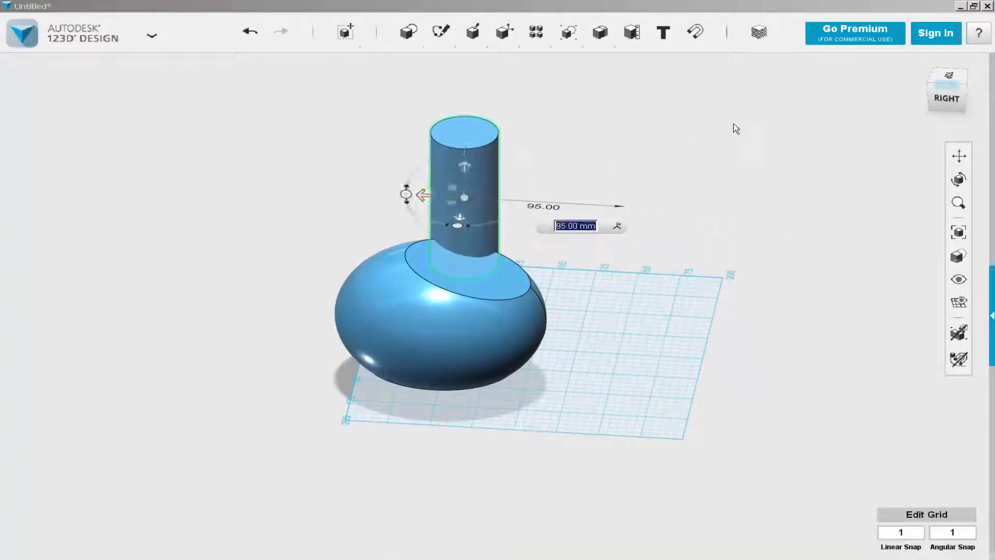
{"action": "left_click", "coordinate": [946, 89]}
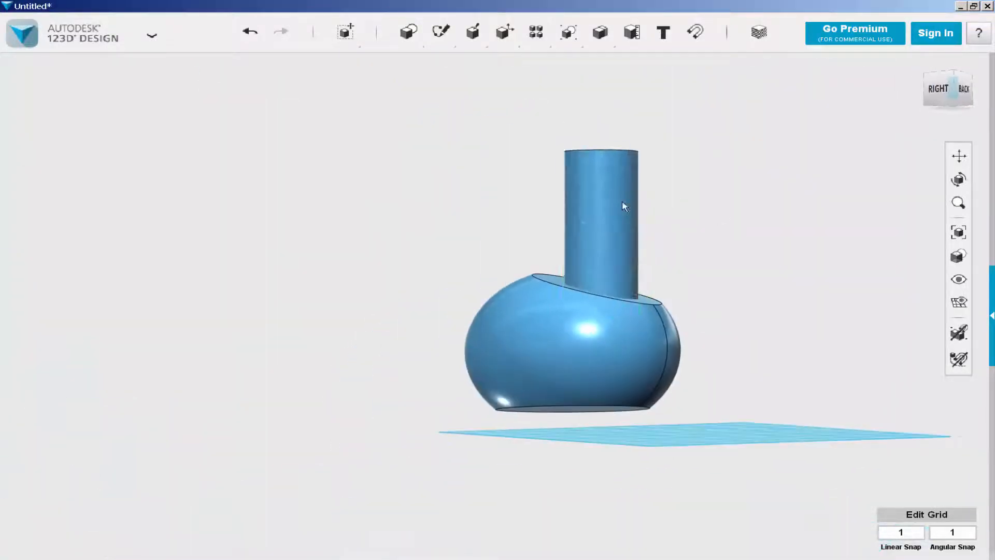
Move the cylinder down about 65 mm so it pierces through the oval
{"action": "left_click", "coordinate": [600, 203]}
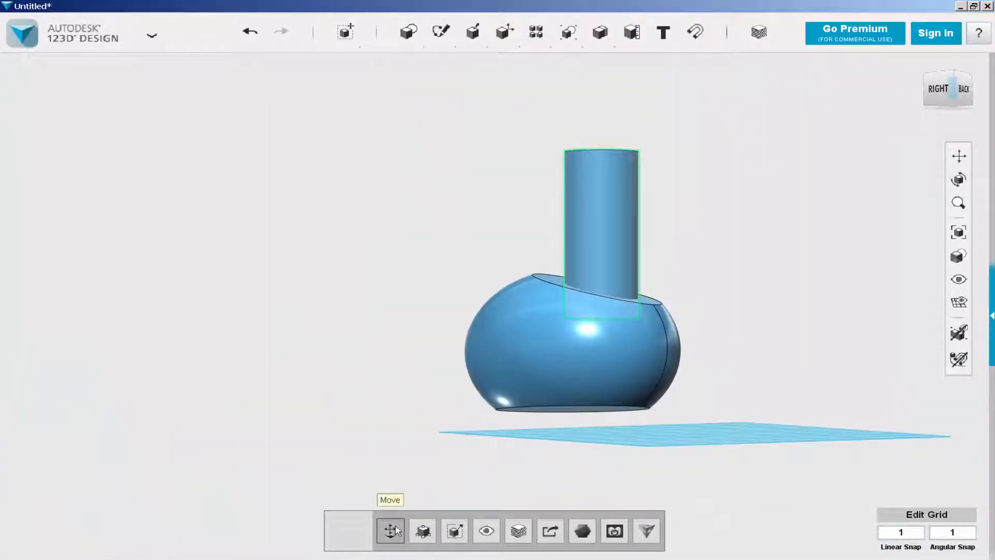
{"action": "left_click", "coordinate": [390, 531]}
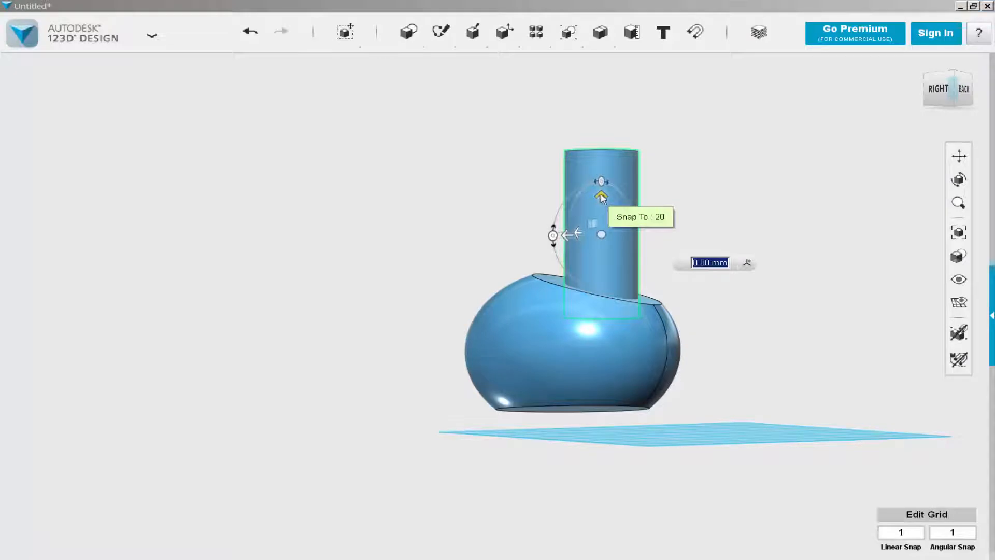
{"action": "left_click_drag", "start_coordinate": [600, 197], "coordinate": [600, 305]}
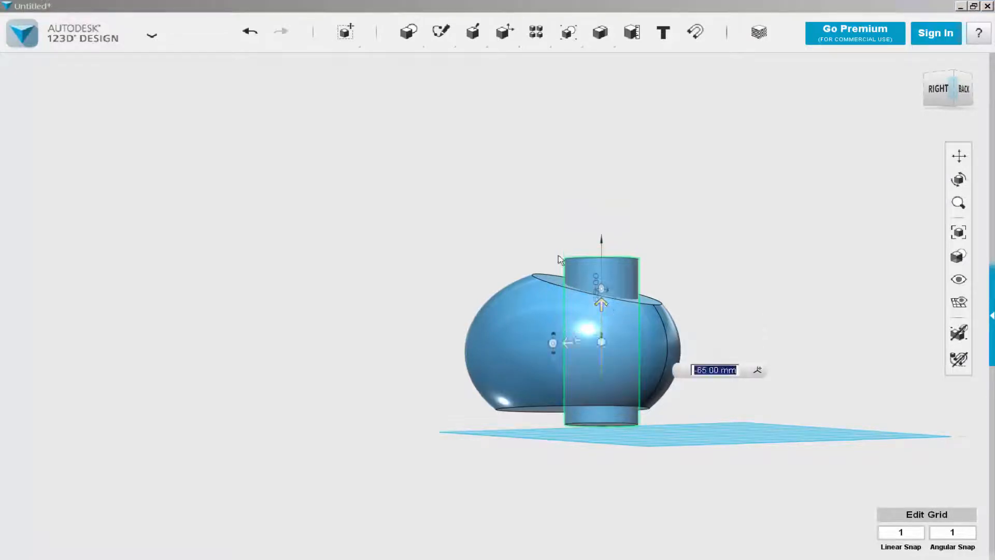
Subtract the cylinder from the oval to leave a round hole through it
{"action": "left_click", "coordinate": [600, 32]}
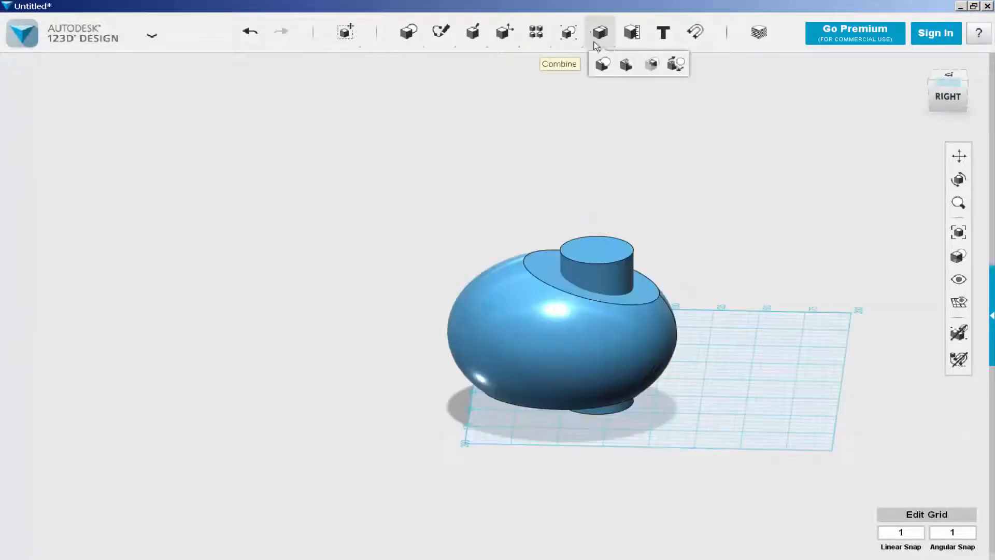
{"action": "left_click", "coordinate": [601, 63]}
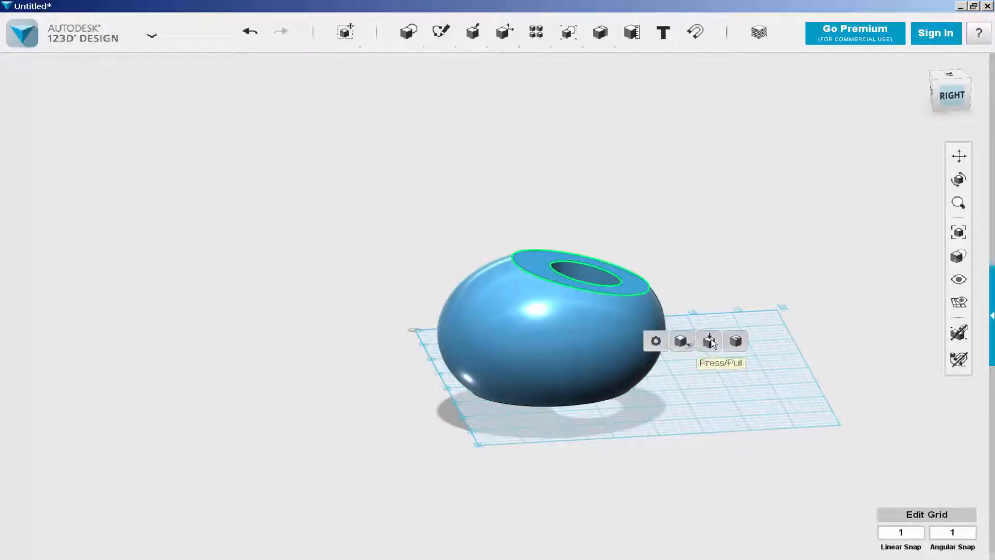
Fillet the ring's top and bottom edges so the band is smoothly rounded
{"action": "left_click", "coordinate": [709, 341]}
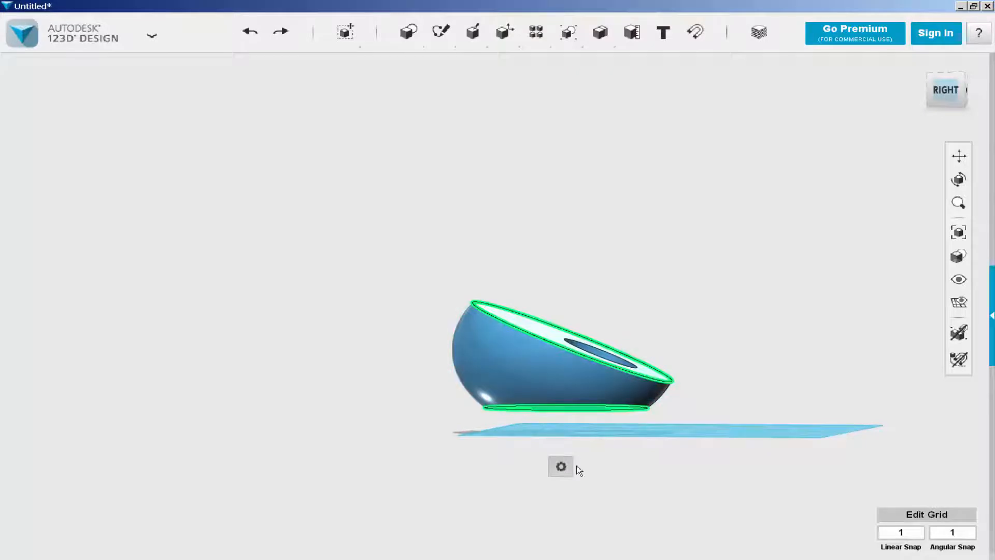
{"action": "left_click", "coordinate": [561, 467]}
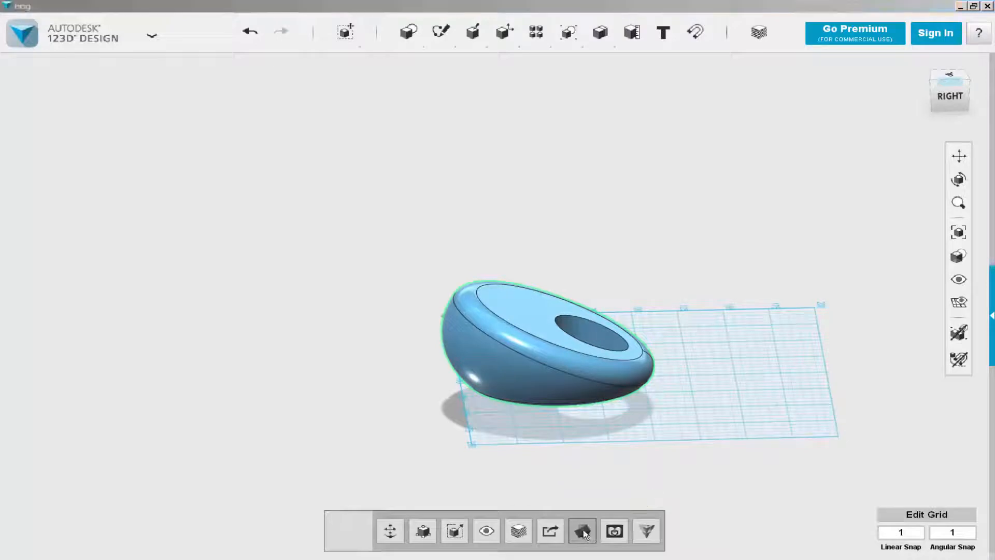
Send the rounded ring to Meshmixer and bring up its Analysis tools
{"action": "left_click", "coordinate": [582, 531]}
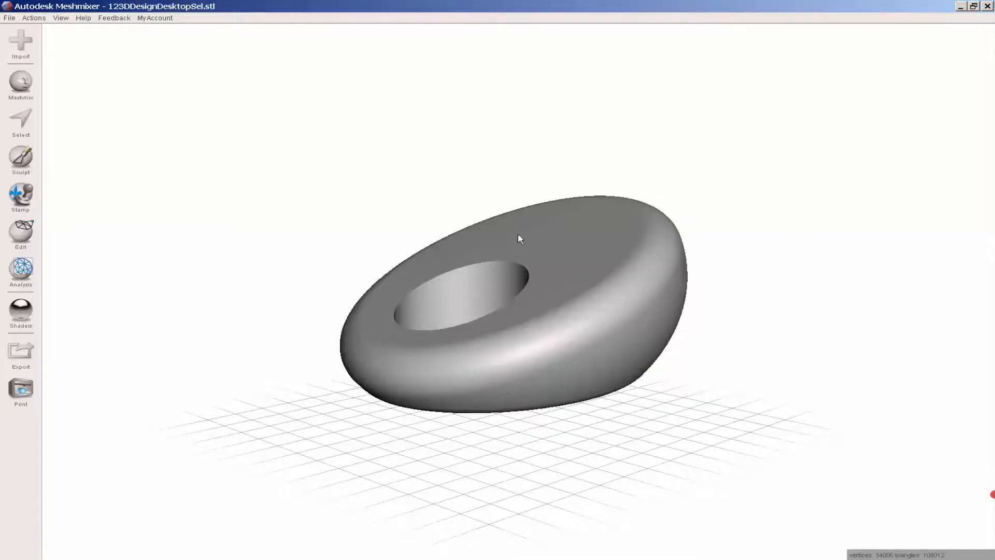
{"action": "left_click_drag", "start_coordinate": [519, 239], "coordinate": [586, 347]}
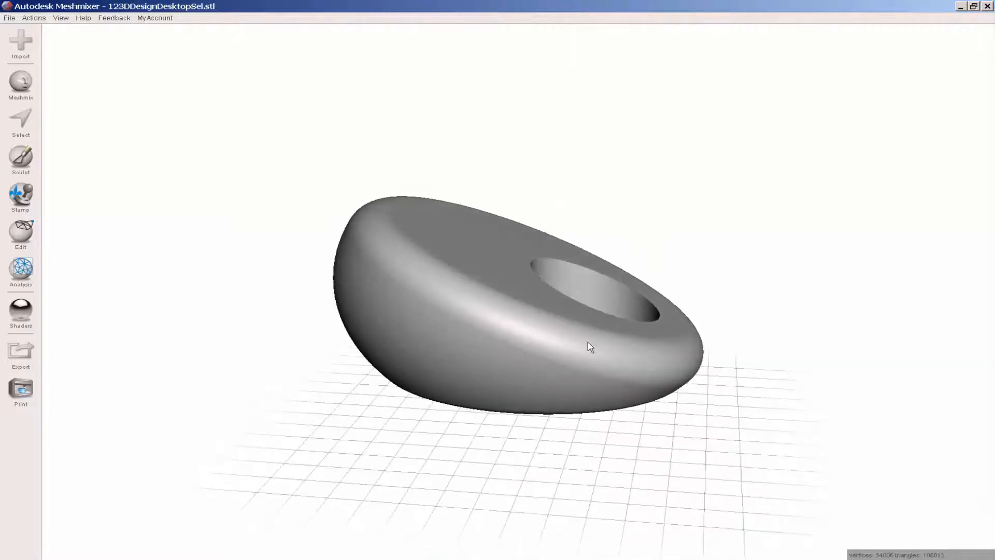
{"action": "left_click", "coordinate": [21, 269]}
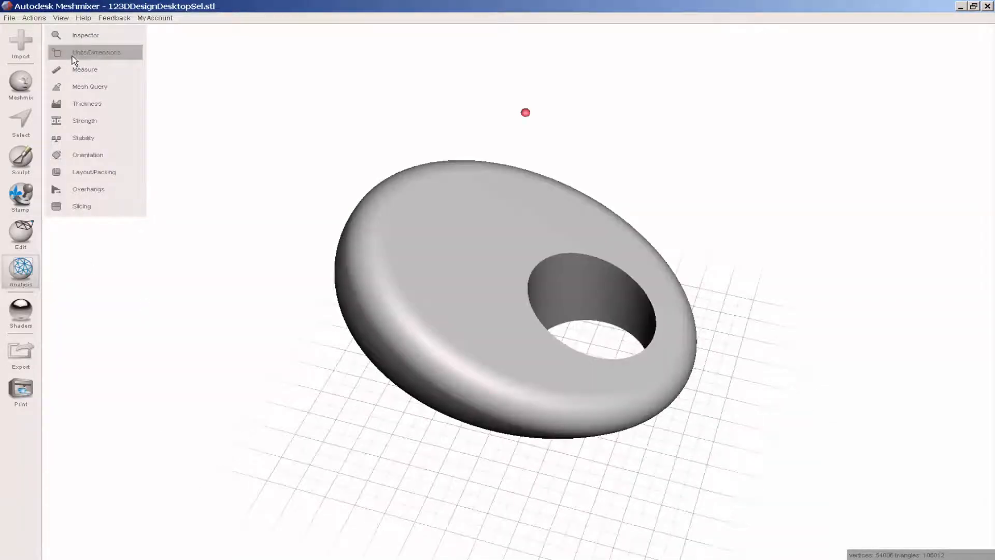
In Units/Dimensions, rescale the ring proportionally to 76 mm along X and confirm
{"action": "left_click", "coordinate": [96, 52]}
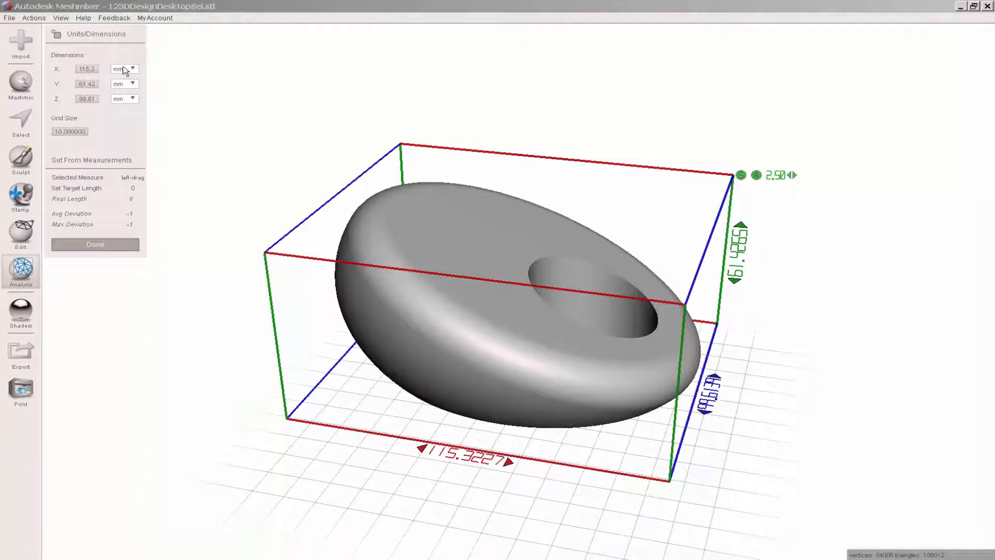
{"action": "left_click", "coordinate": [88, 68]}
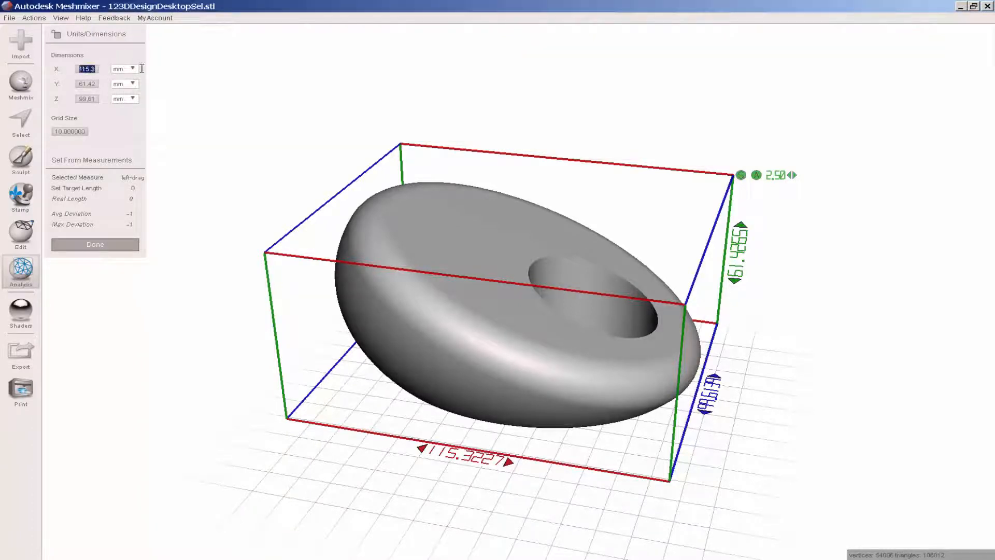
{"action": "type", "text": "76"}
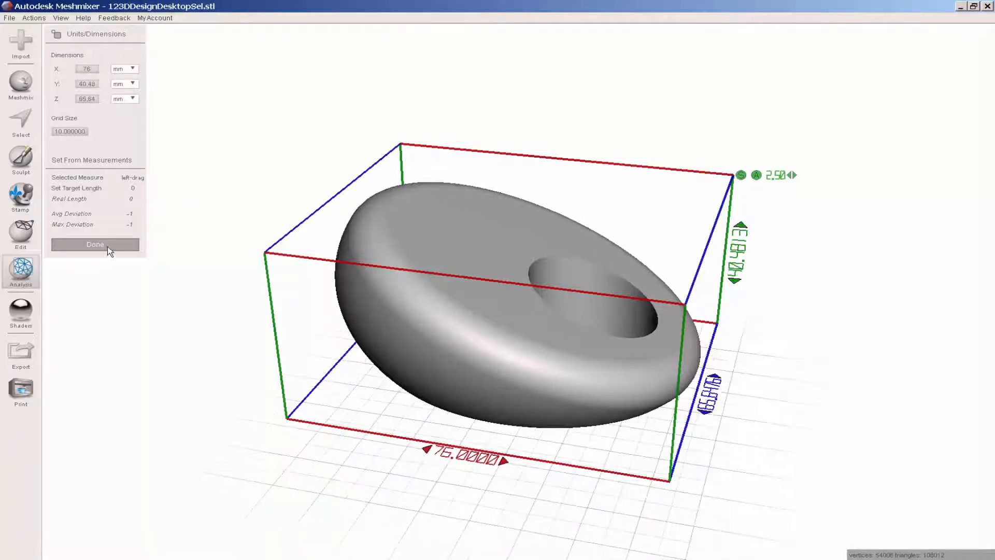
{"action": "left_click", "coordinate": [94, 244]}
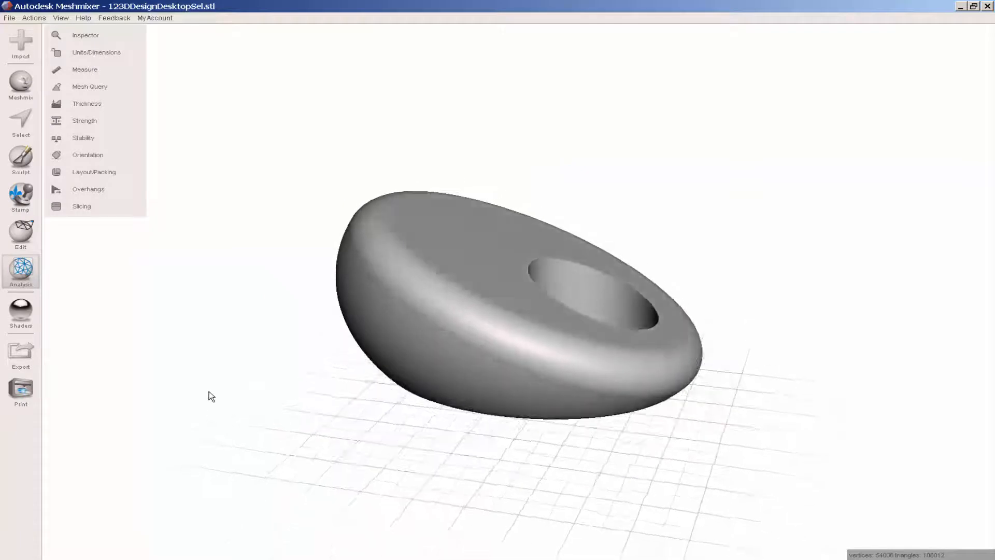
Hollow the resized ring via Edit > Hollow with a 10 mm offset distance and accept it
{"action": "left_click", "coordinate": [20, 235]}
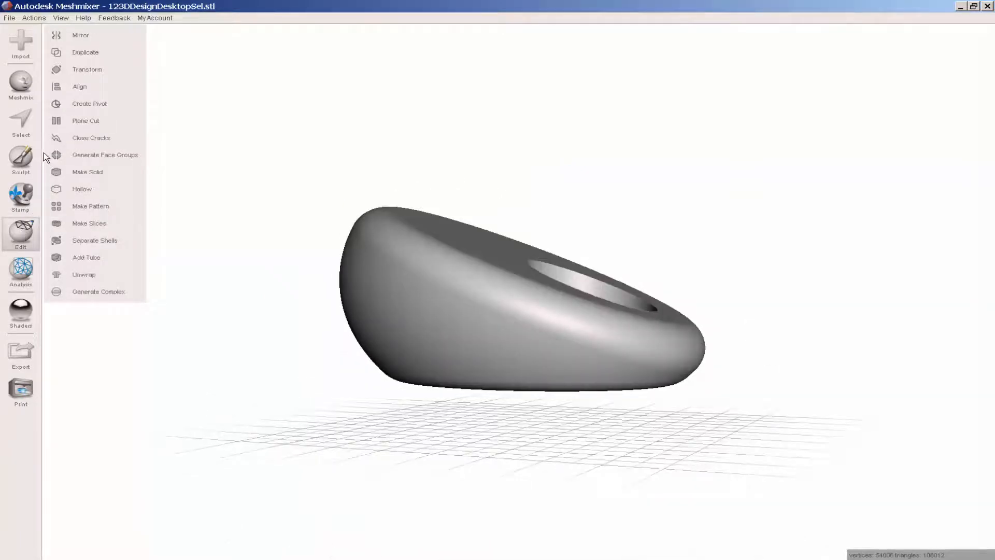
{"action": "left_click", "coordinate": [81, 189]}
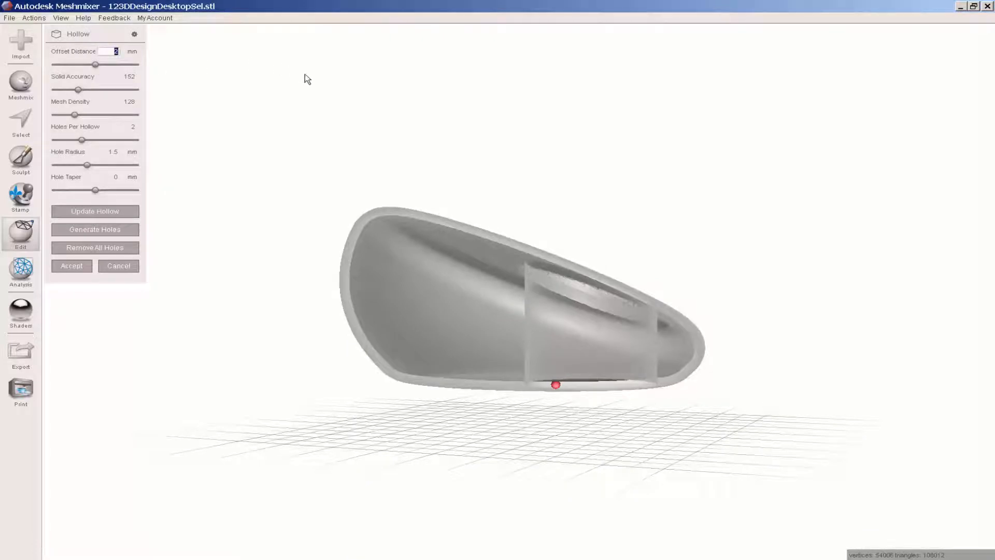
{"action": "left_click_drag", "start_coordinate": [95, 65], "coordinate": [135, 65]}
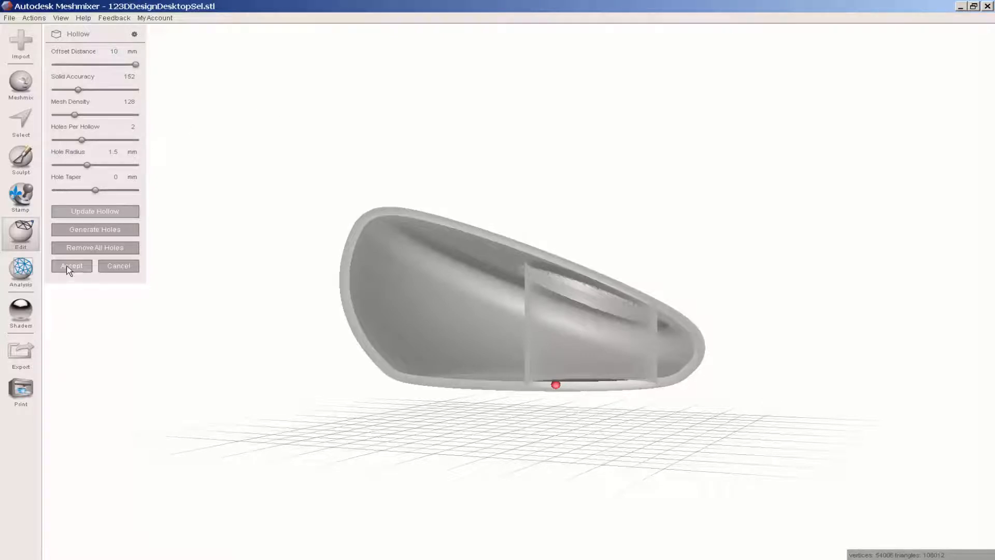
{"action": "left_click", "coordinate": [71, 266]}
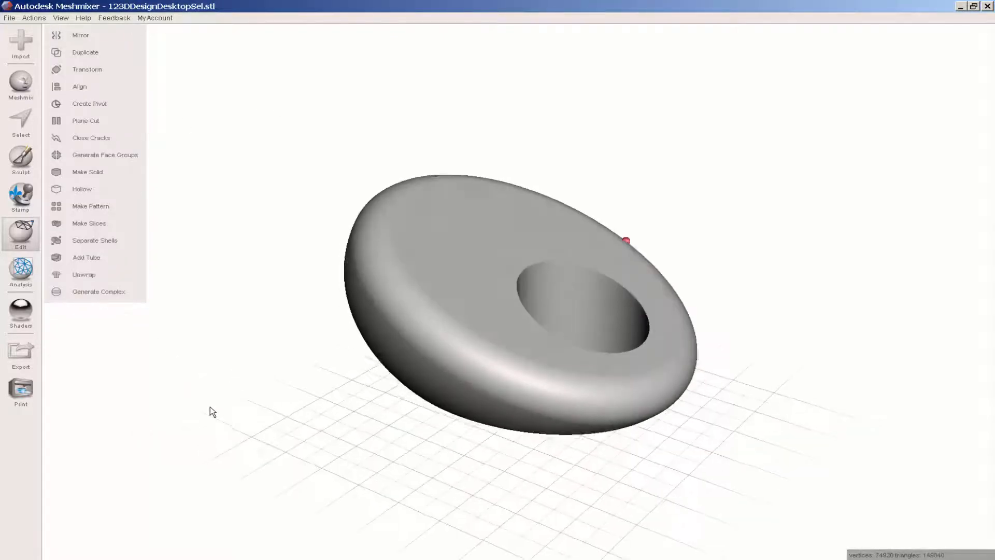
View the ring with a transparent shader to check the inner shell, restore the opaque shader, then go to Analysis
{"action": "left_click", "coordinate": [21, 314]}
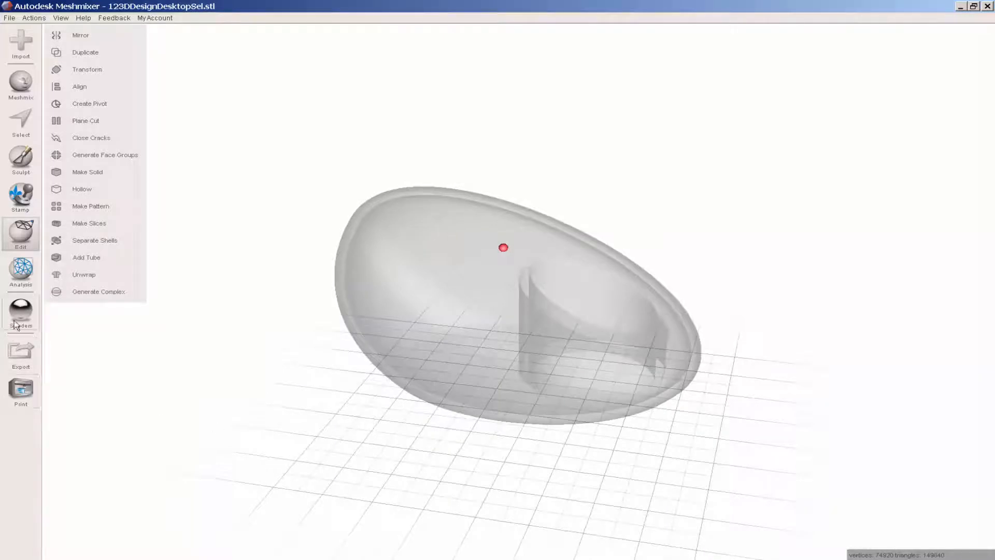
{"action": "left_click", "coordinate": [20, 311]}
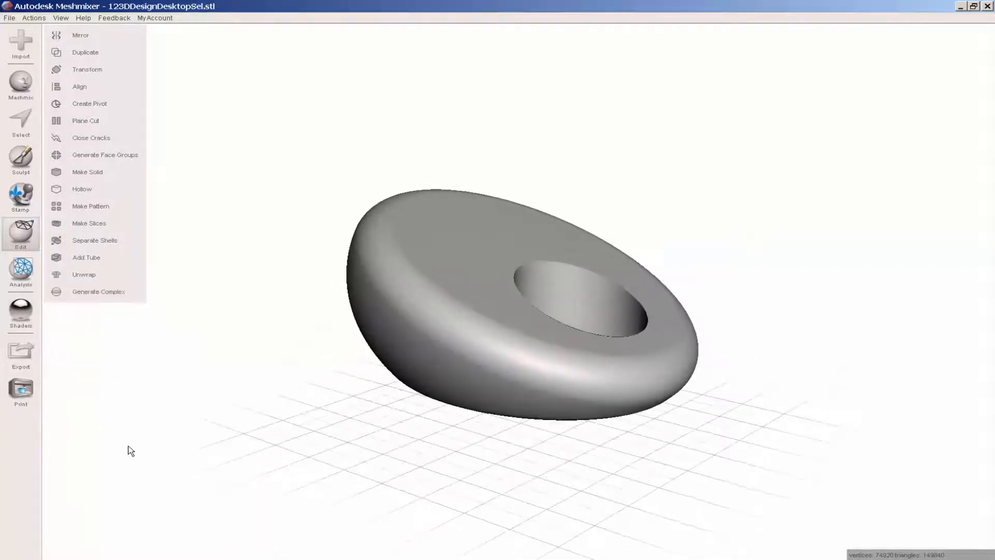
{"action": "left_click", "coordinate": [20, 272]}
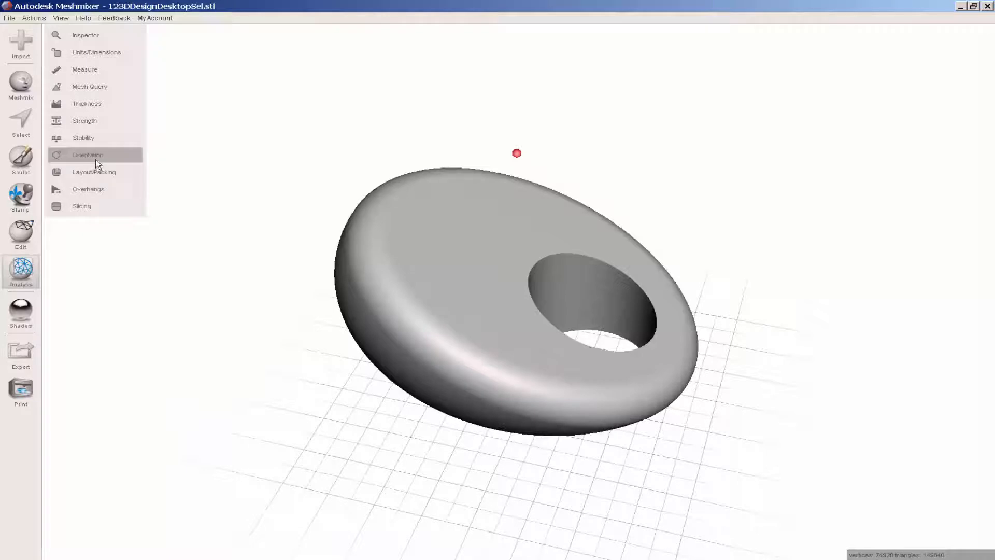
Run the Orientation analysis over 13 directions and accept it, laying the ring on its side
{"action": "left_click", "coordinate": [87, 154]}
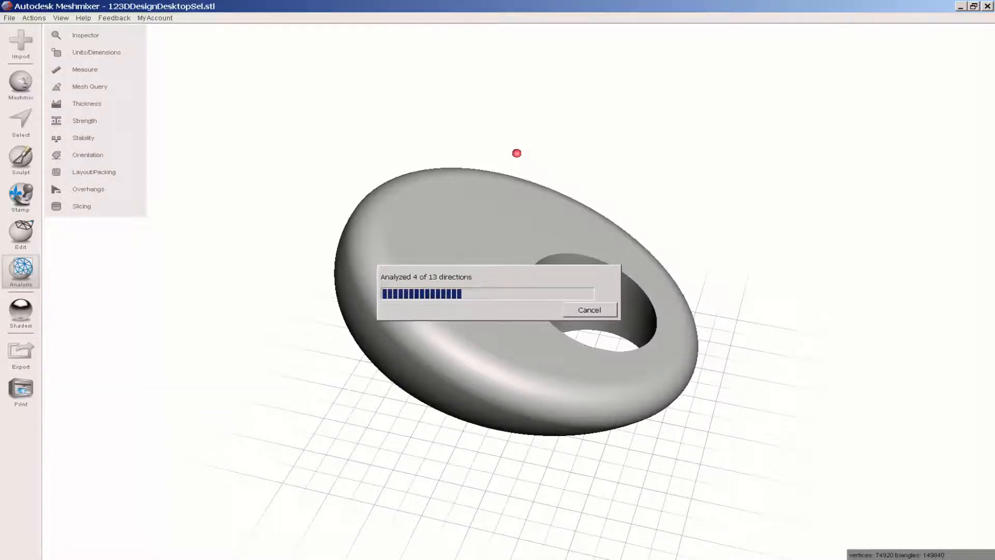
{"action": "left_click", "coordinate": [87, 155]}
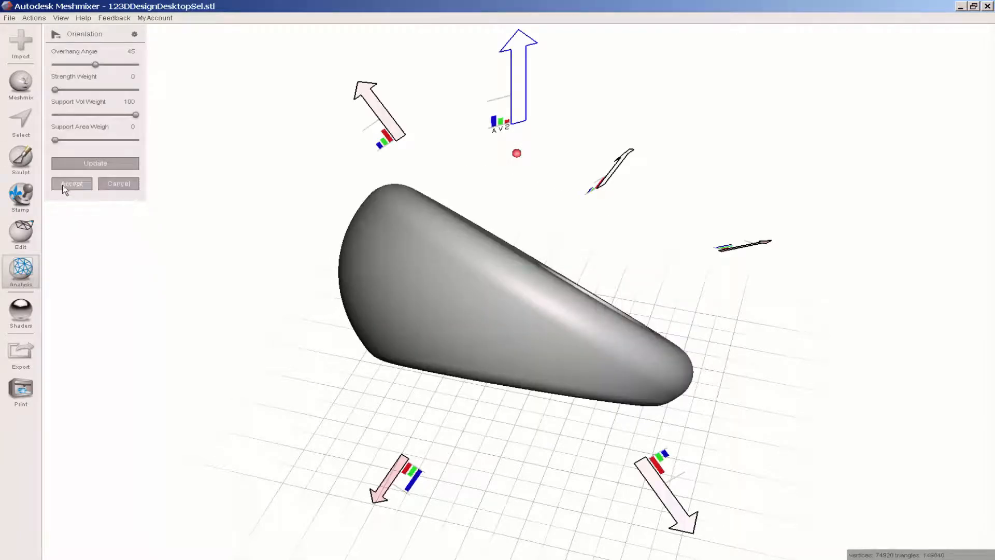
{"action": "left_click", "coordinate": [72, 184]}
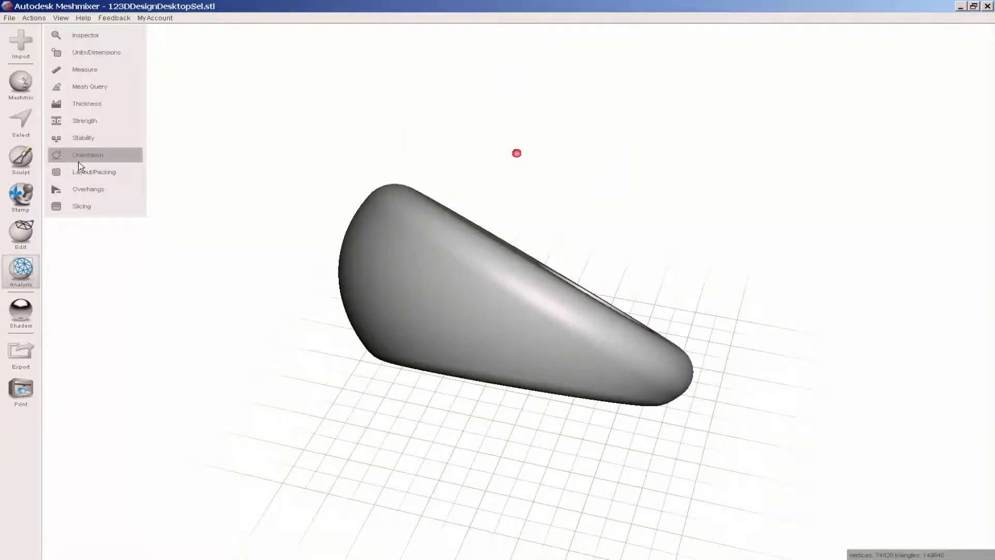
{"action": "mouse_move", "coordinate": [93, 171]}
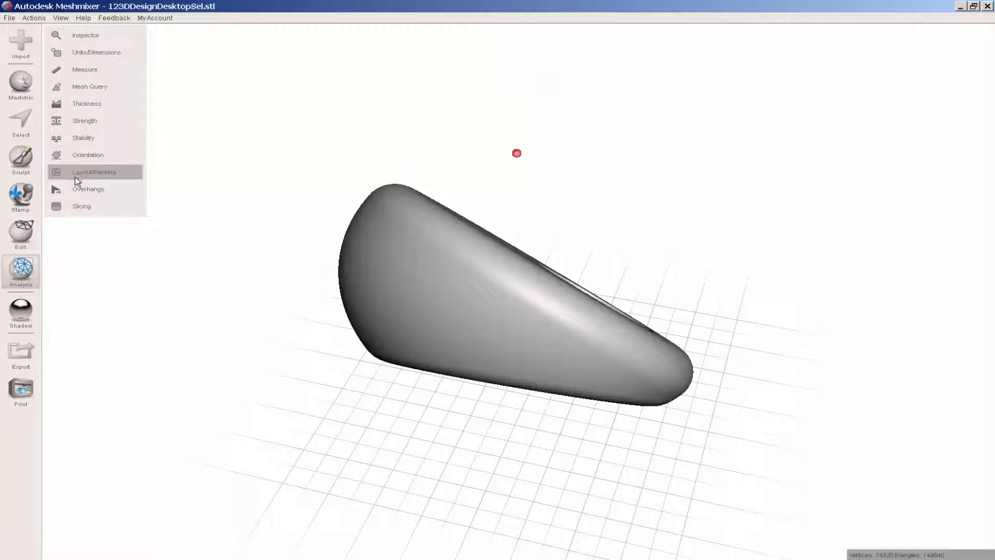
Generate overhang supports under the ring and send the supported model to MakerBot Desktop
{"action": "left_click", "coordinate": [87, 189]}
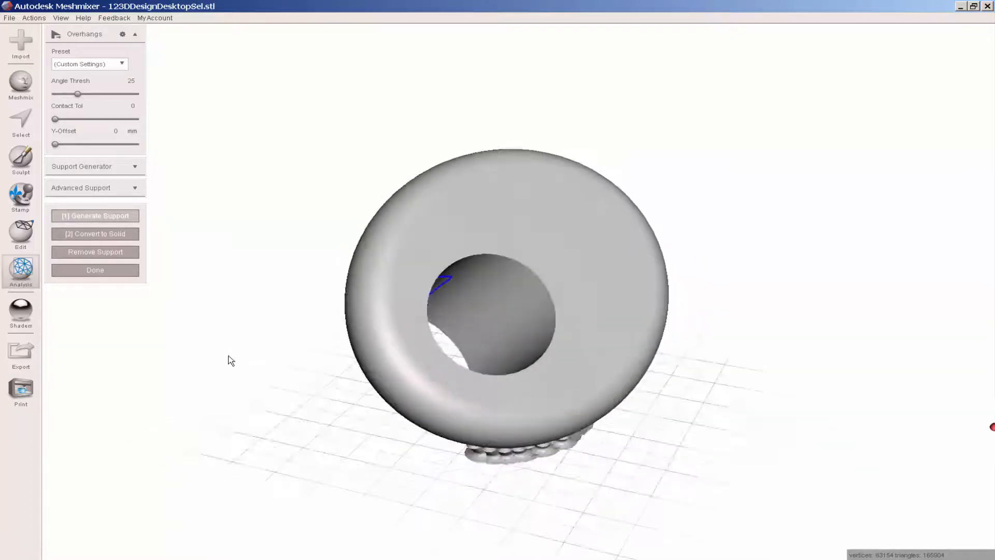
{"action": "left_click", "coordinate": [20, 271]}
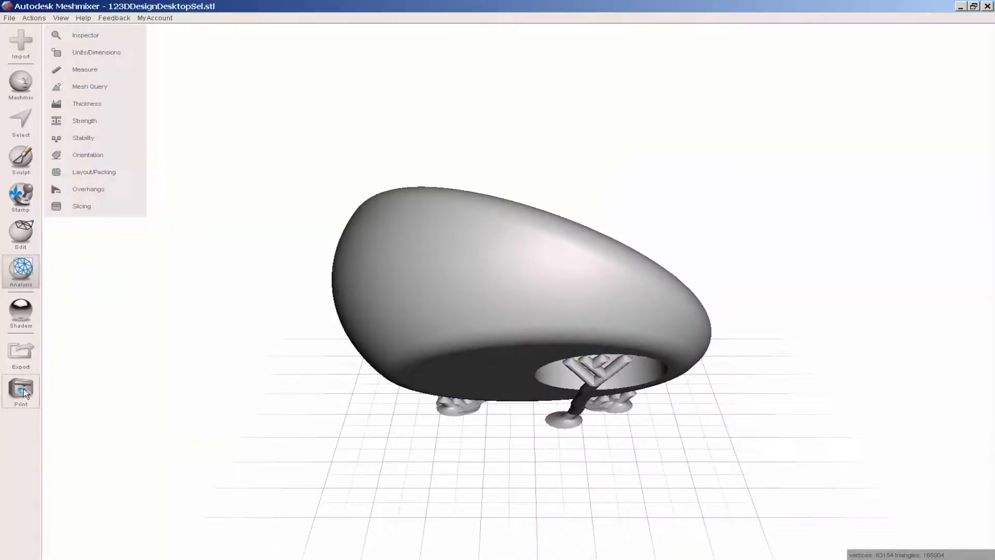
{"action": "left_click", "coordinate": [21, 391]}
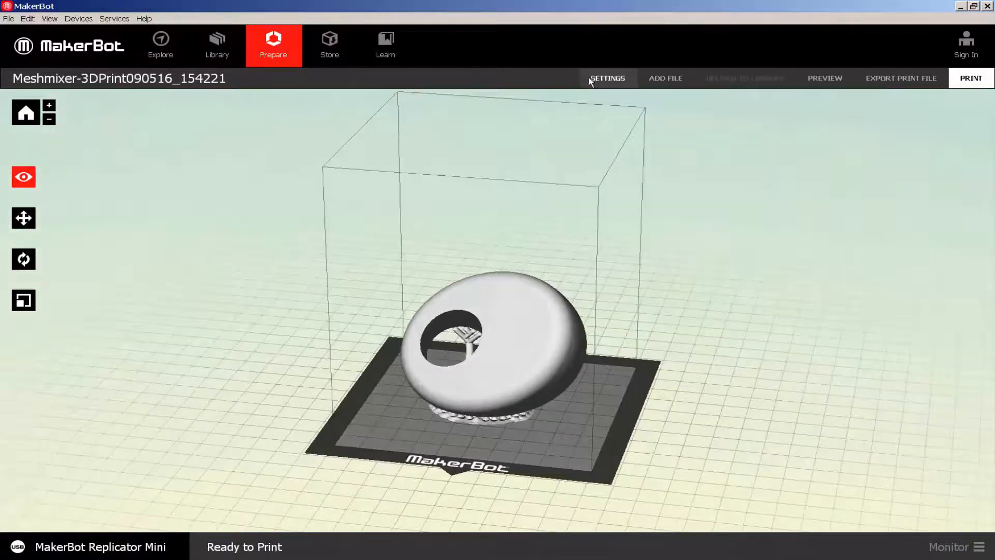
Set Layer Height to 0.20 mm in the Quick settings, keeping supports on, and apply
{"action": "left_click", "coordinate": [606, 78]}
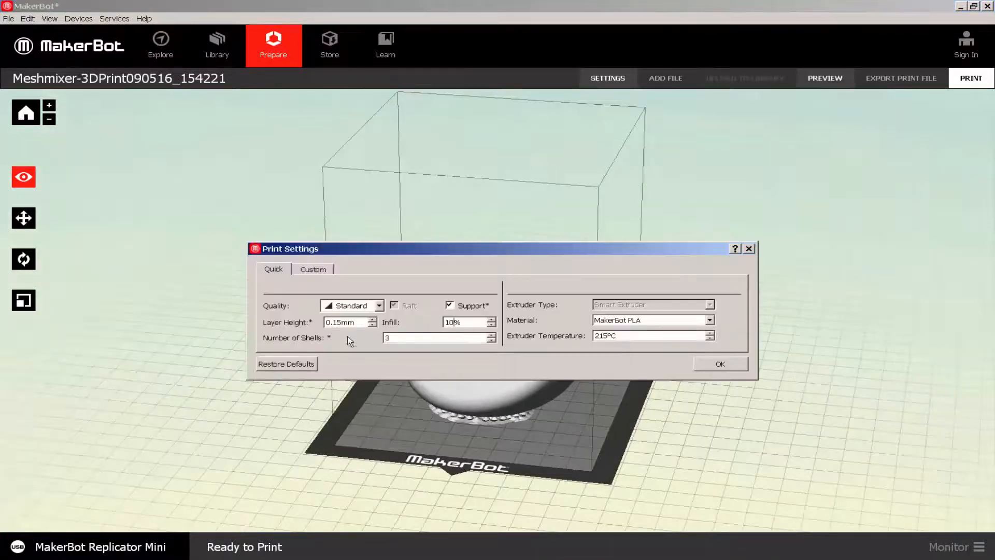
{"action": "left_click", "coordinate": [373, 320]}
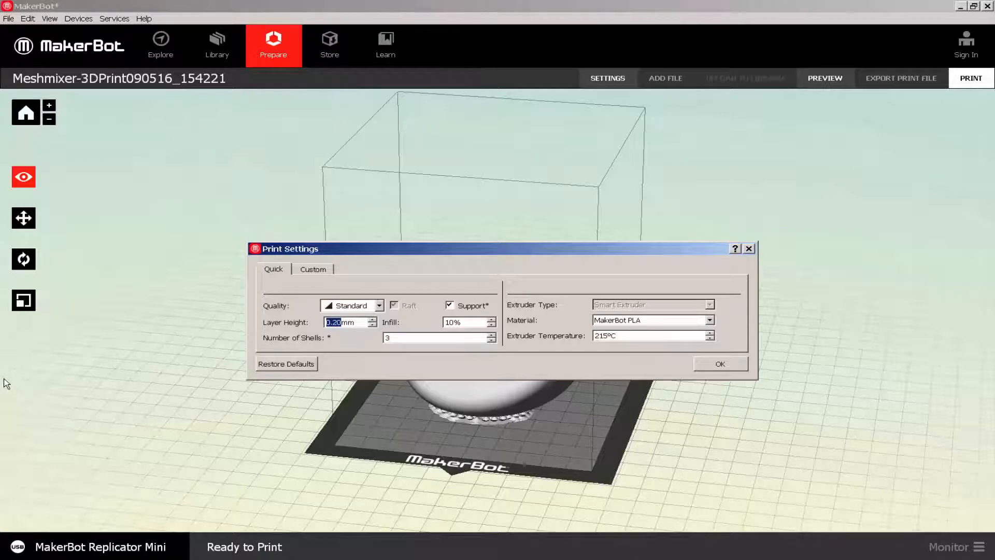
{"action": "mouse_move", "coordinate": [5, 381]}
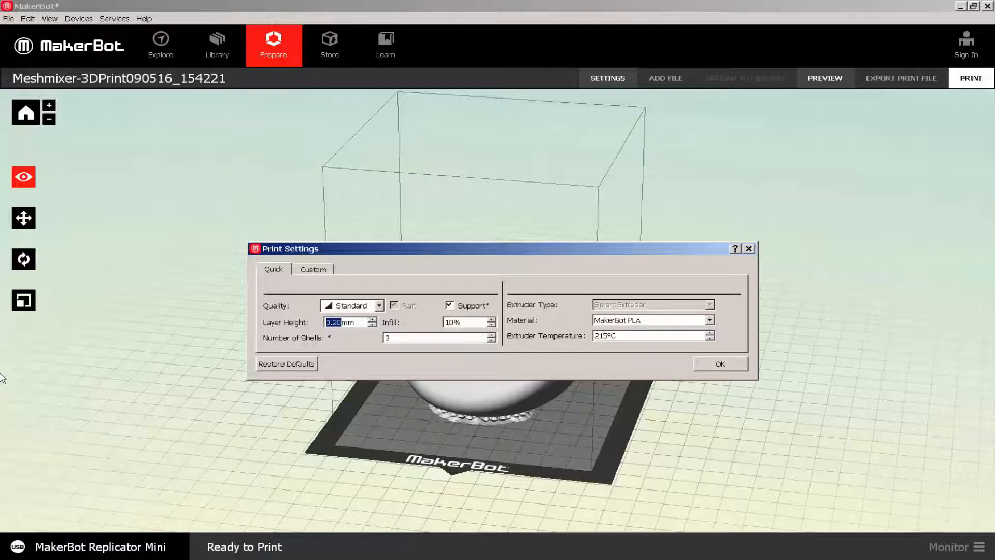
{"action": "mouse_move", "coordinate": [661, 375]}
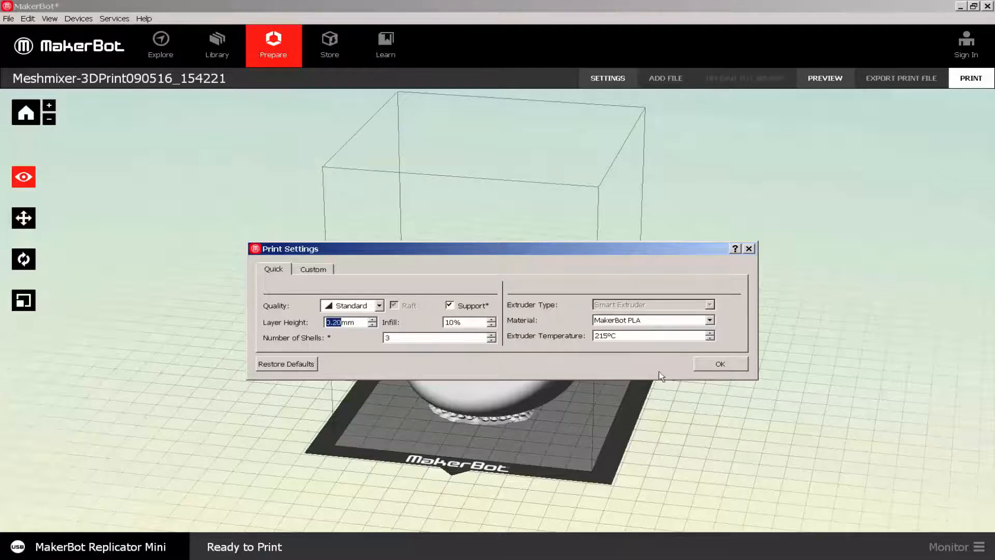
{"action": "left_click", "coordinate": [720, 364]}
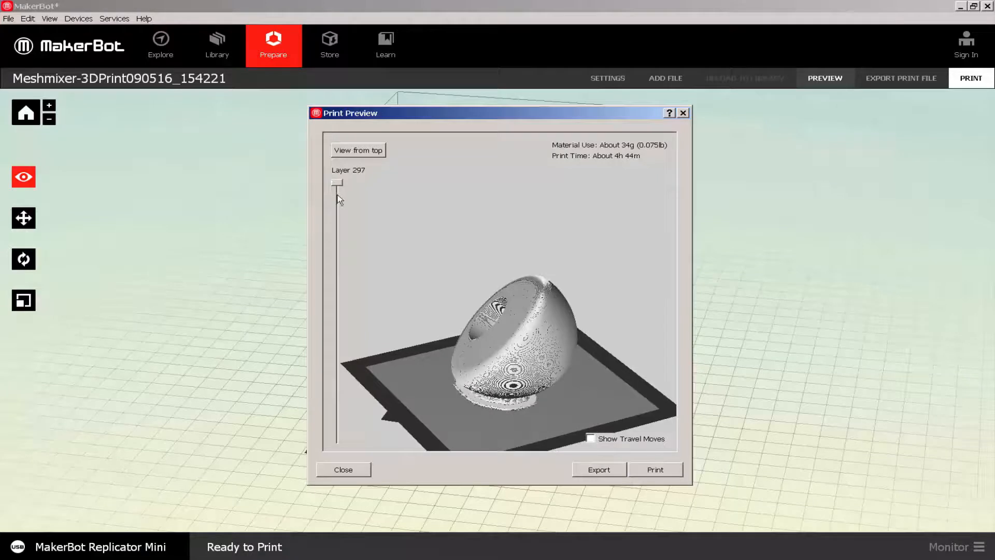
Scrub the layer slider down from 196 to the first layers to see the support base, zooming in
{"action": "left_click_drag", "start_coordinate": [336, 182], "coordinate": [336, 269]}
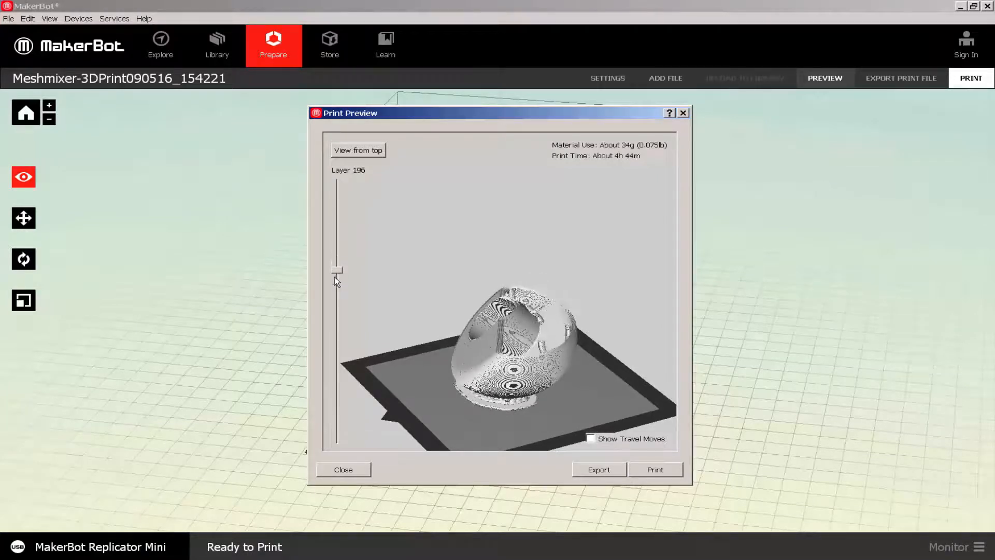
{"action": "left_click_drag", "start_coordinate": [336, 270], "coordinate": [336, 327]}
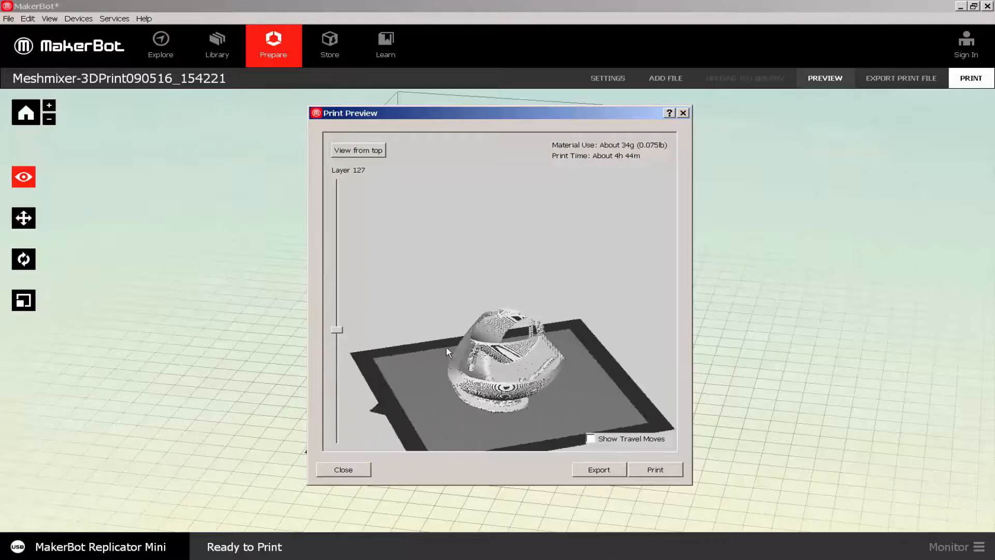
{"action": "left_click_drag", "start_coordinate": [448, 353], "coordinate": [464, 230]}
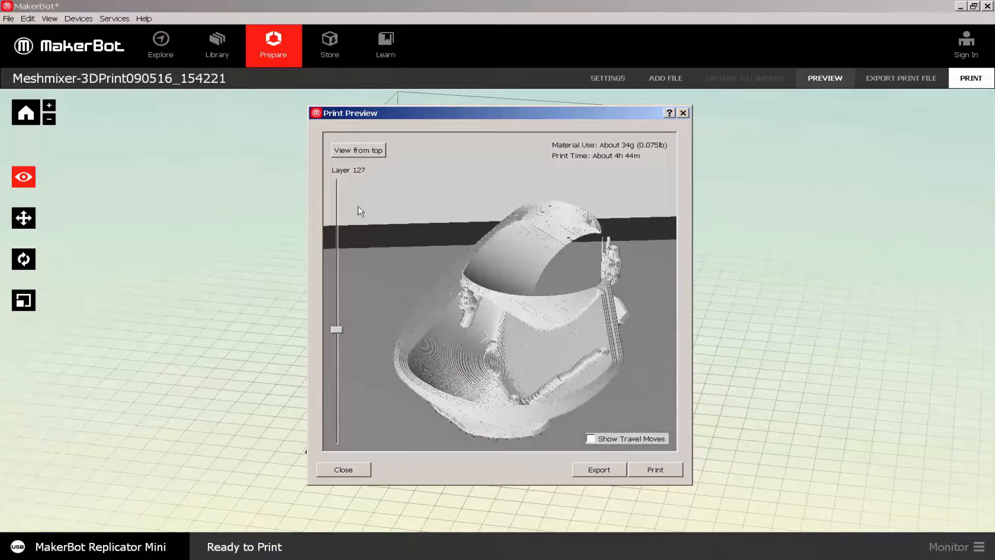
{"action": "left_click_drag", "start_coordinate": [336, 329], "coordinate": [336, 354]}
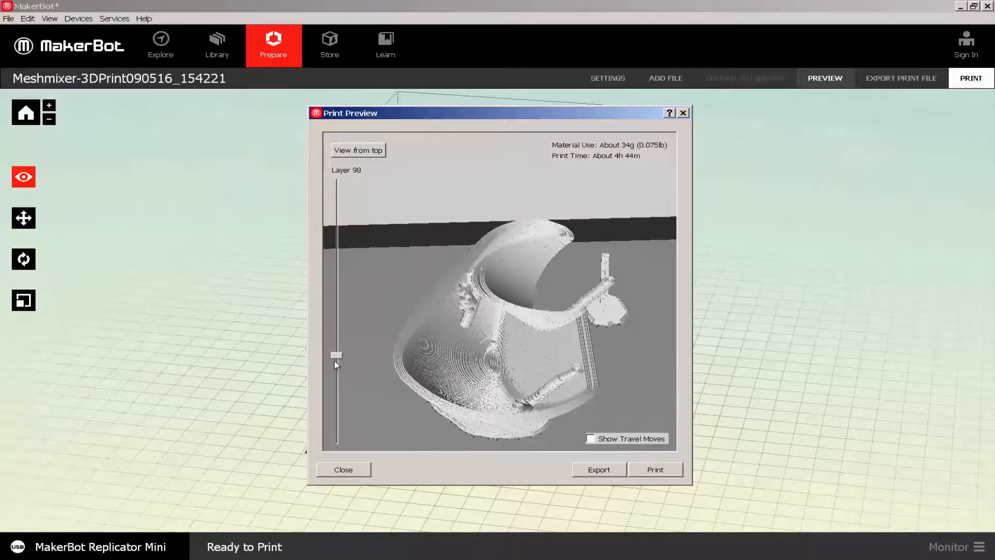
{"action": "left_click_drag", "start_coordinate": [336, 354], "coordinate": [336, 410]}
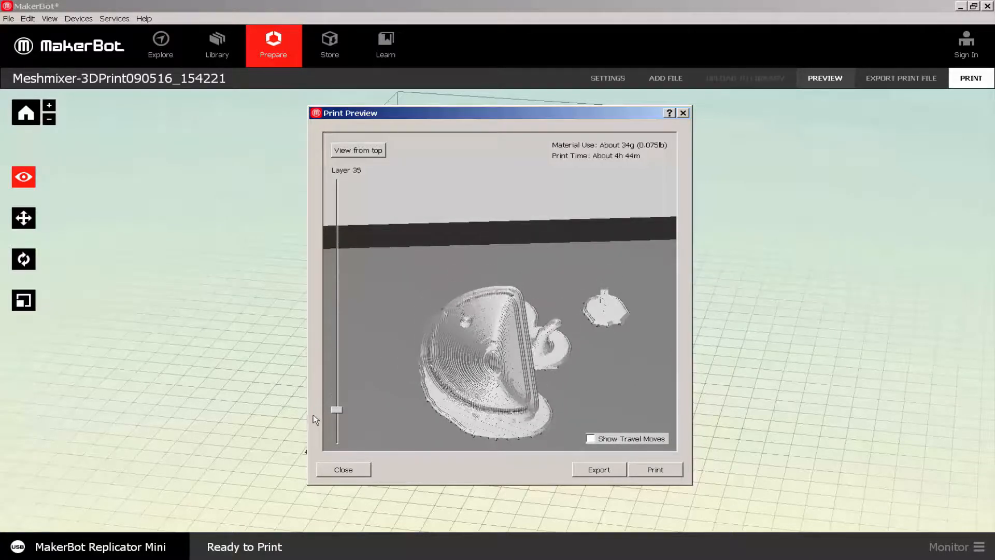
{"action": "left_click_drag", "start_coordinate": [336, 409], "coordinate": [336, 433]}
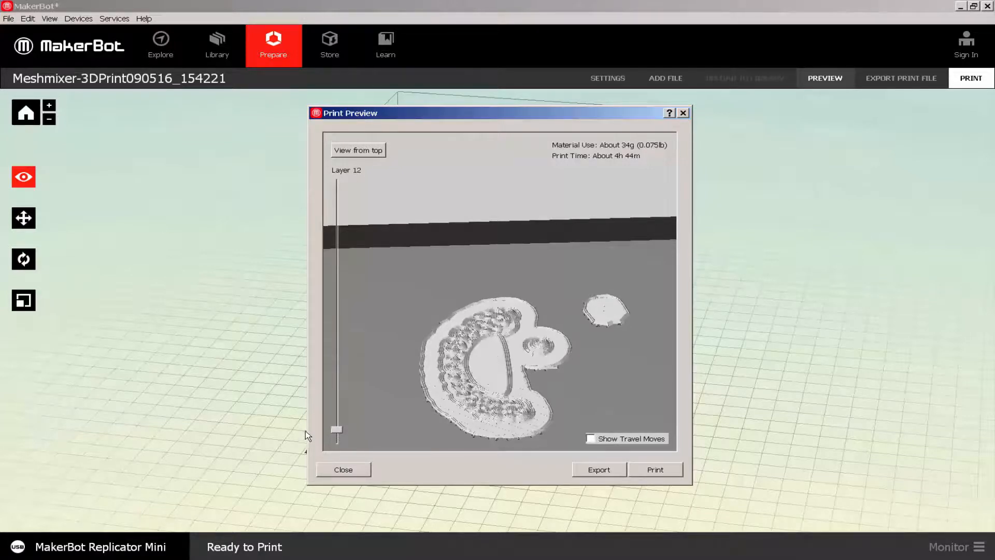
Scrub back up through layers 22 to 256, inspect inside the ring around layer 179, and start the print
{"action": "left_click_drag", "start_coordinate": [336, 429], "coordinate": [336, 421]}
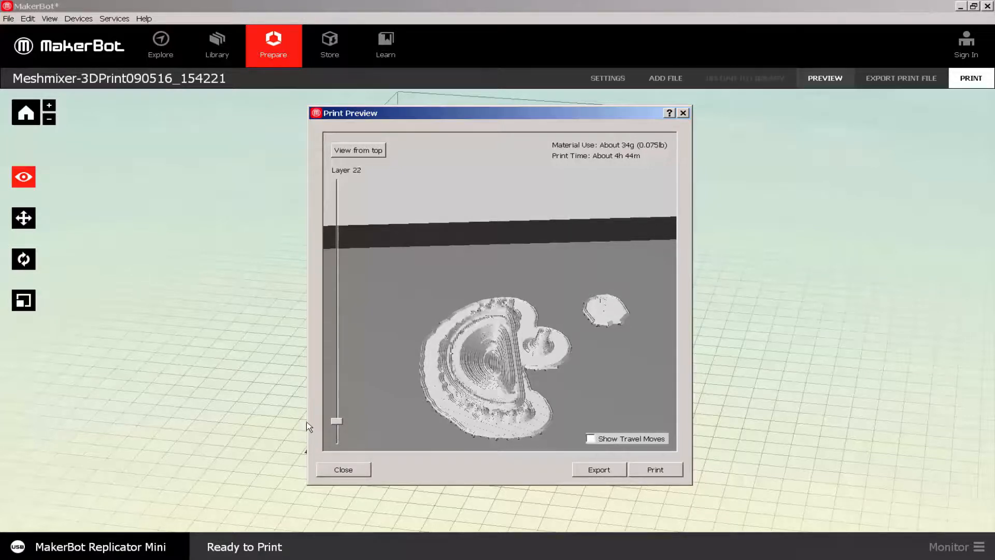
{"action": "left_click_drag", "start_coordinate": [336, 420], "coordinate": [336, 401]}
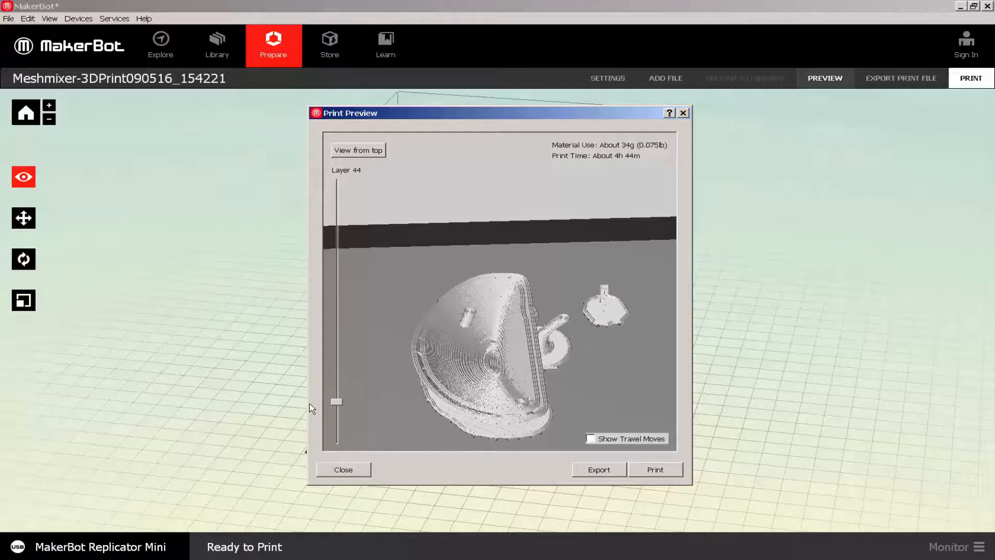
{"action": "left_click_drag", "start_coordinate": [336, 401], "coordinate": [336, 386]}
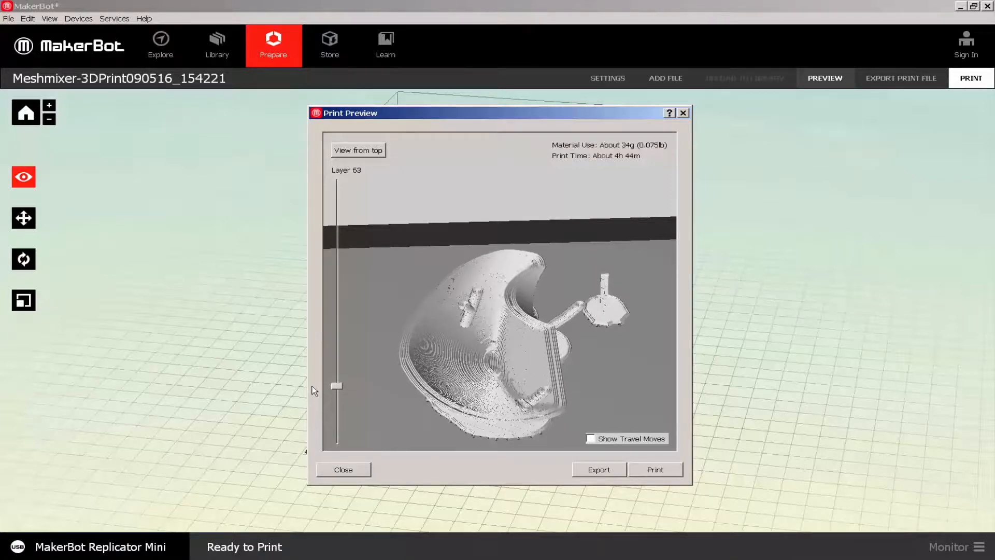
{"action": "left_click_drag", "start_coordinate": [335, 386], "coordinate": [335, 351]}
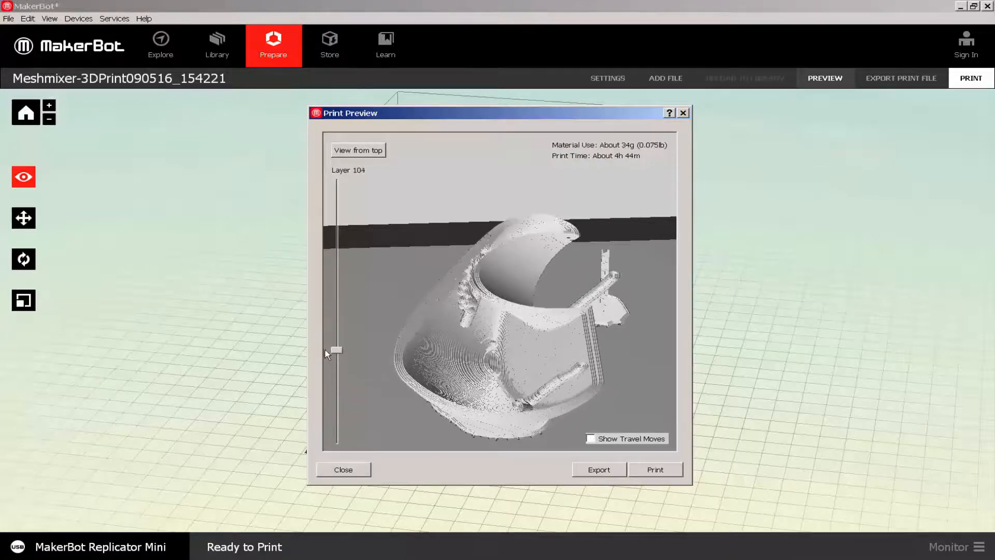
{"action": "left_click_drag", "start_coordinate": [335, 350], "coordinate": [335, 329]}
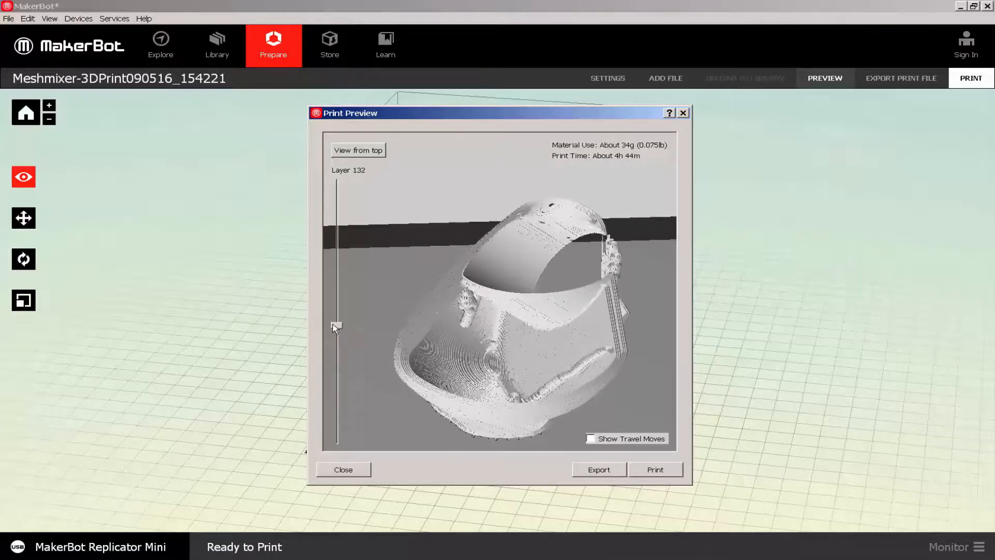
{"action": "left_click_drag", "start_coordinate": [334, 328], "coordinate": [338, 302]}
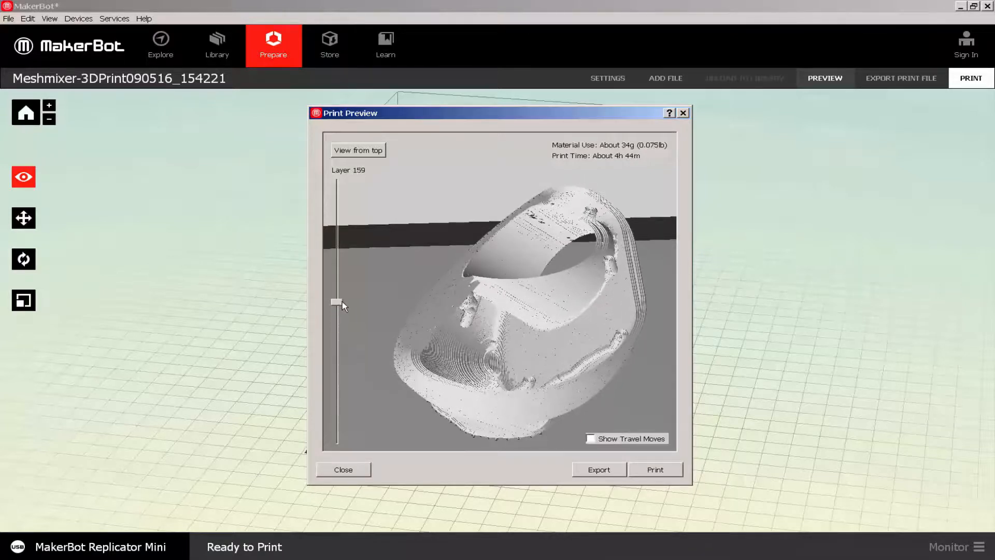
{"action": "left_click_drag", "start_coordinate": [336, 303], "coordinate": [336, 290]}
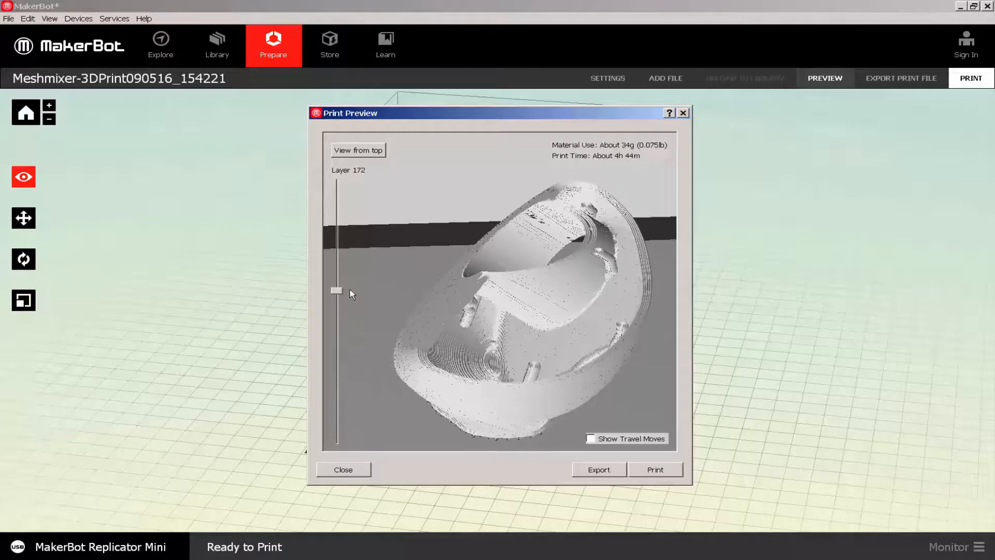
{"action": "left_click_drag", "start_coordinate": [337, 291], "coordinate": [337, 216]}
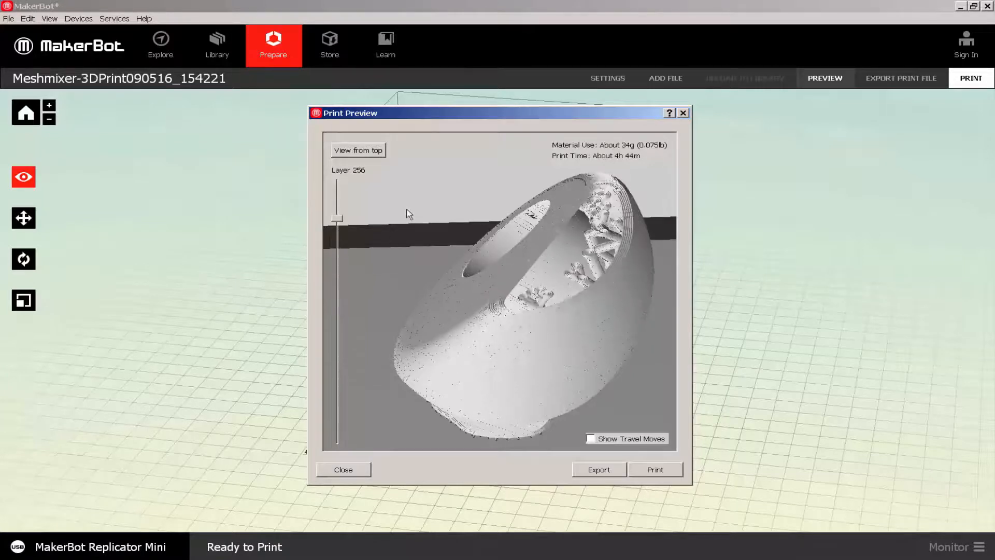
{"action": "left_click_drag", "start_coordinate": [336, 217], "coordinate": [336, 182]}
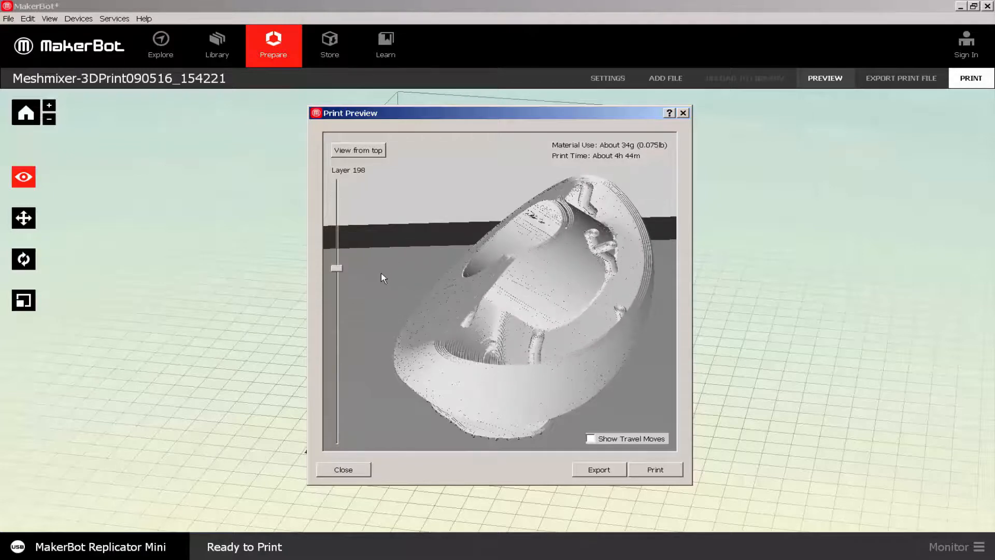
{"action": "left_click_drag", "start_coordinate": [336, 268], "coordinate": [336, 284]}
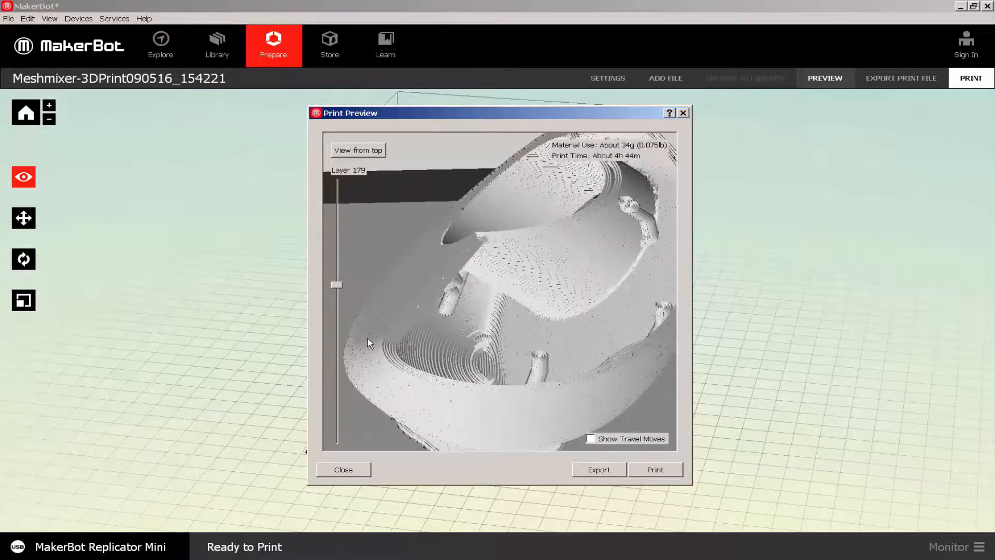
{"action": "left_click", "coordinate": [655, 470]}
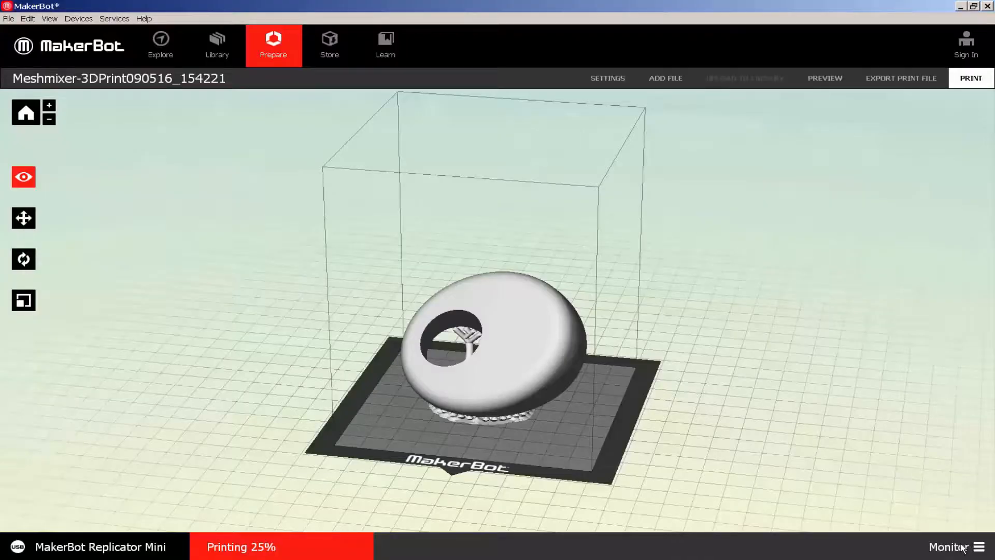
Pause the Replicator Mini's print at 25% from the Monitor panel
{"action": "left_click", "coordinate": [955, 546]}
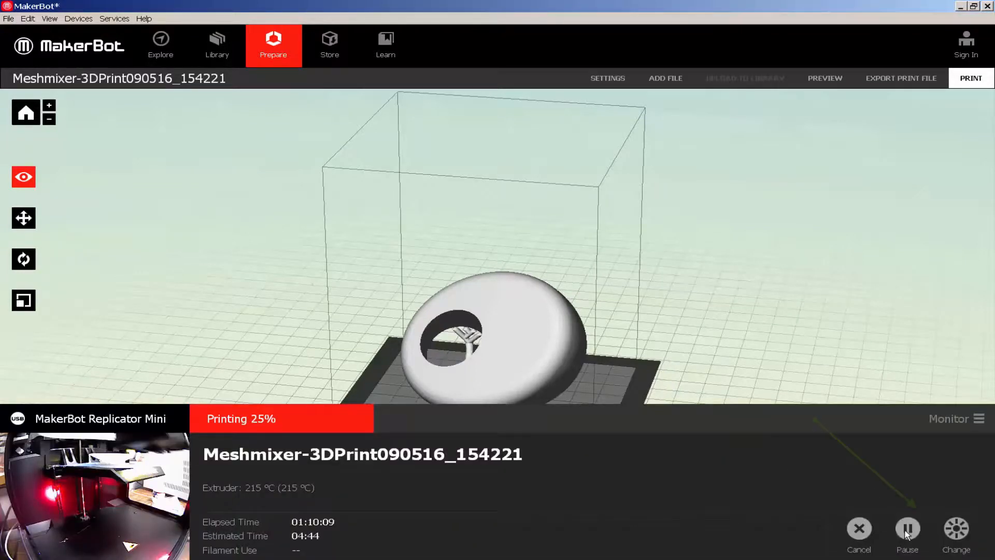
{"action": "left_click", "coordinate": [907, 528]}
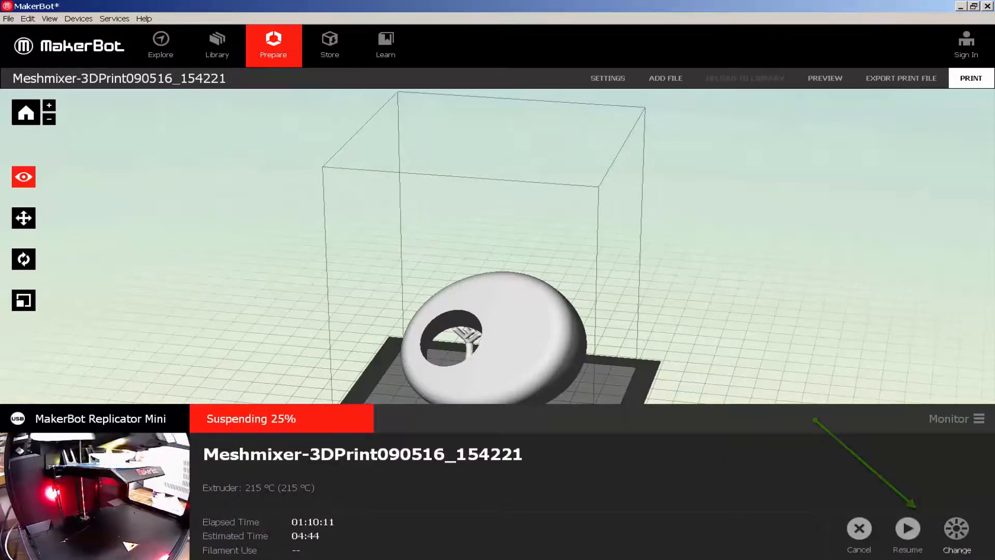